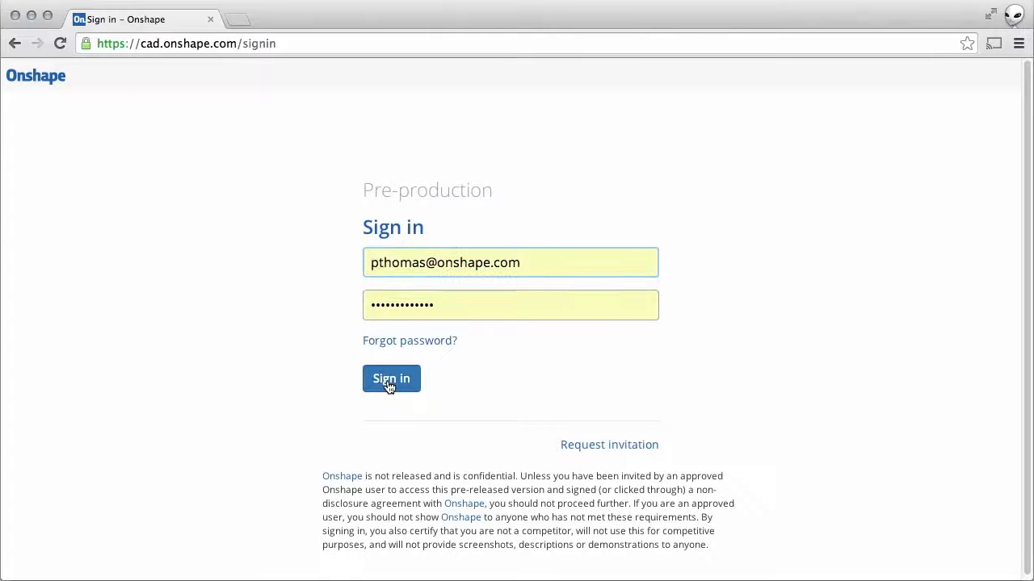
Step: Sign in to the Onshape account to reach My documents
left_click(390, 379)
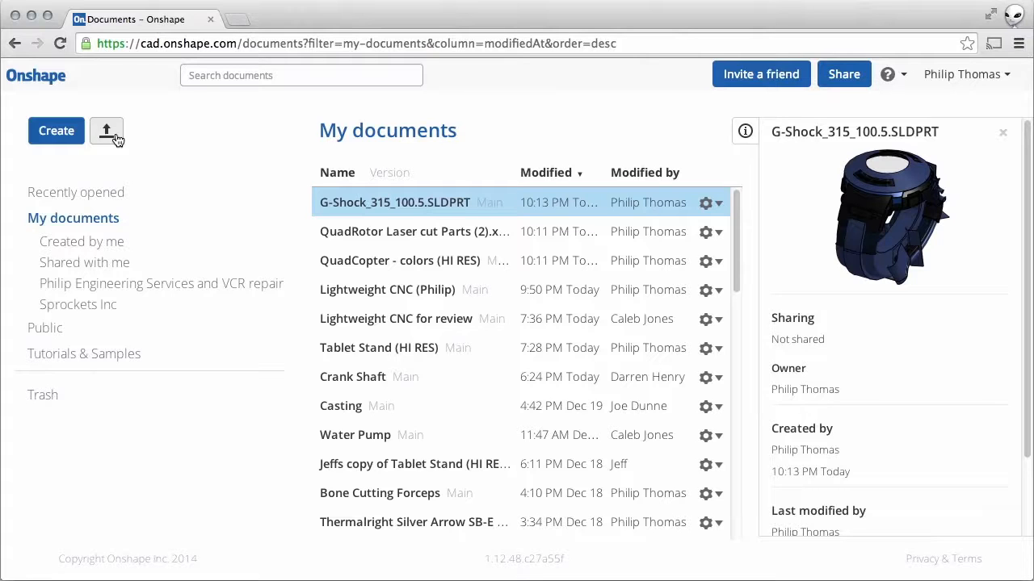
Step: Start an upload and select all eleven files in the File Formats folder
left_click(107, 130)
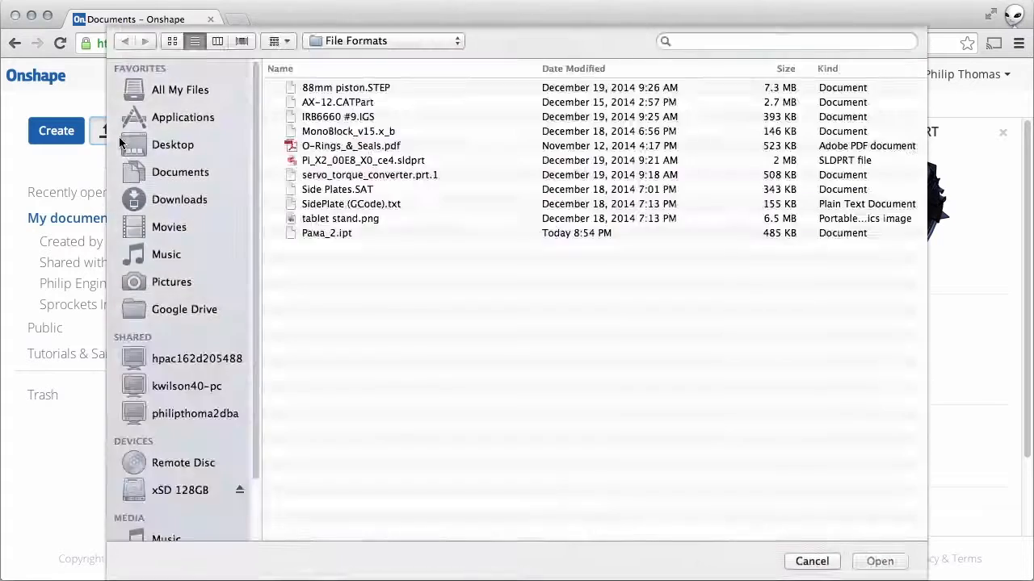
mouse_move(267, 111)
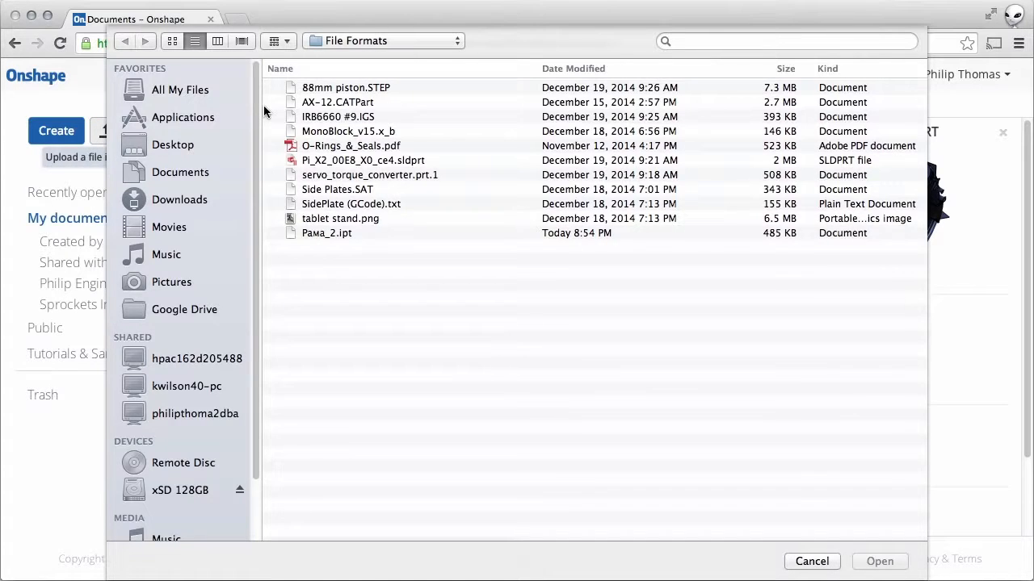
mouse_move(319, 87)
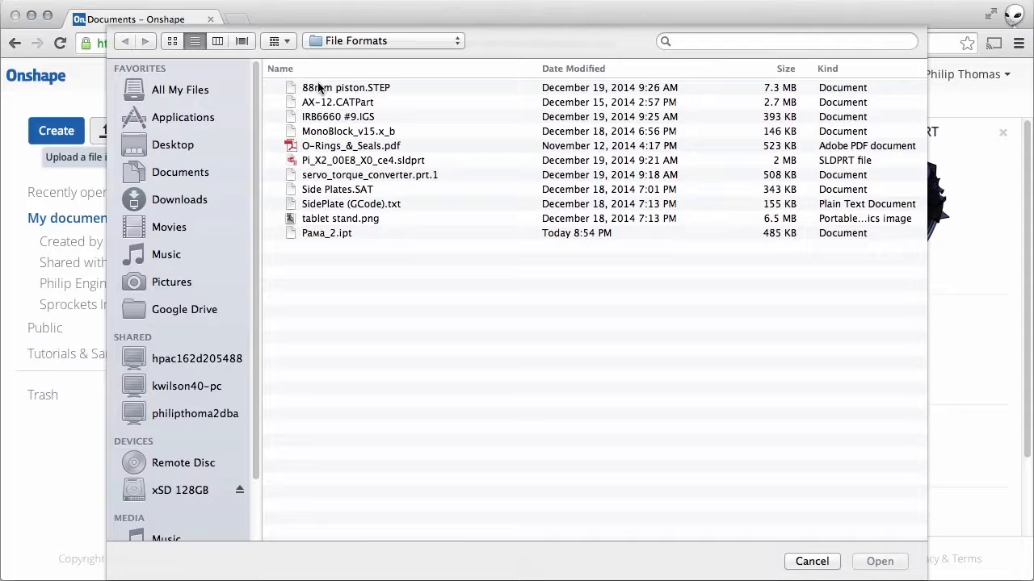
mouse_move(327, 134)
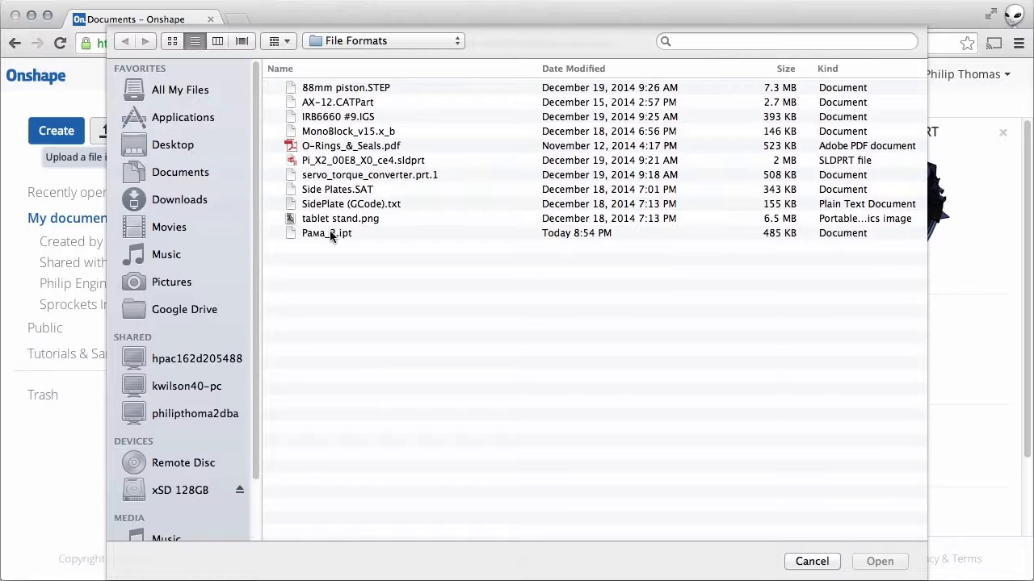
key("cmd+a")
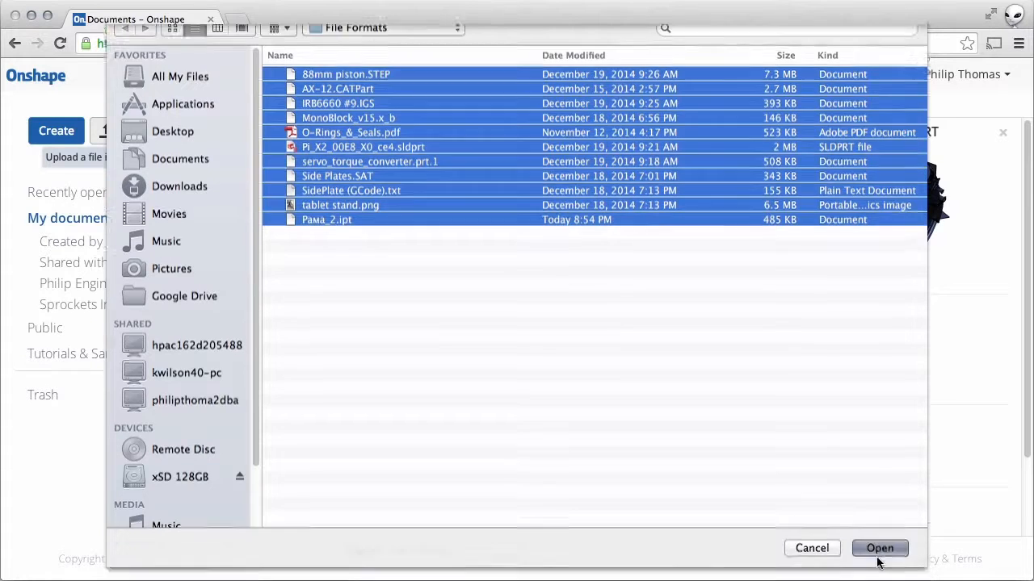
Step: Confirm the files and begin uploading with 'Imported models are in Y Axis Up coordinates' enabled
left_click(879, 548)
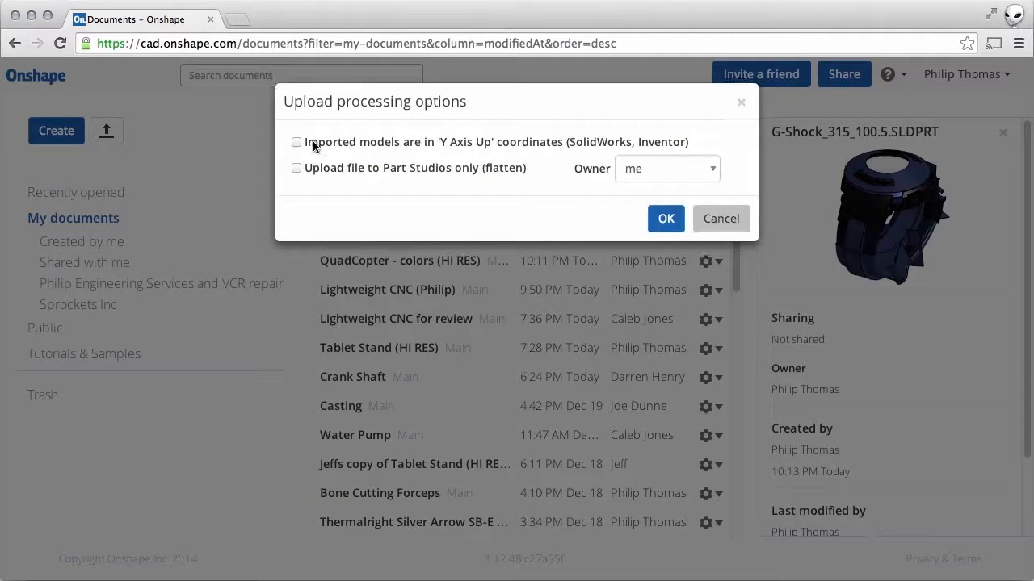
left_click(296, 143)
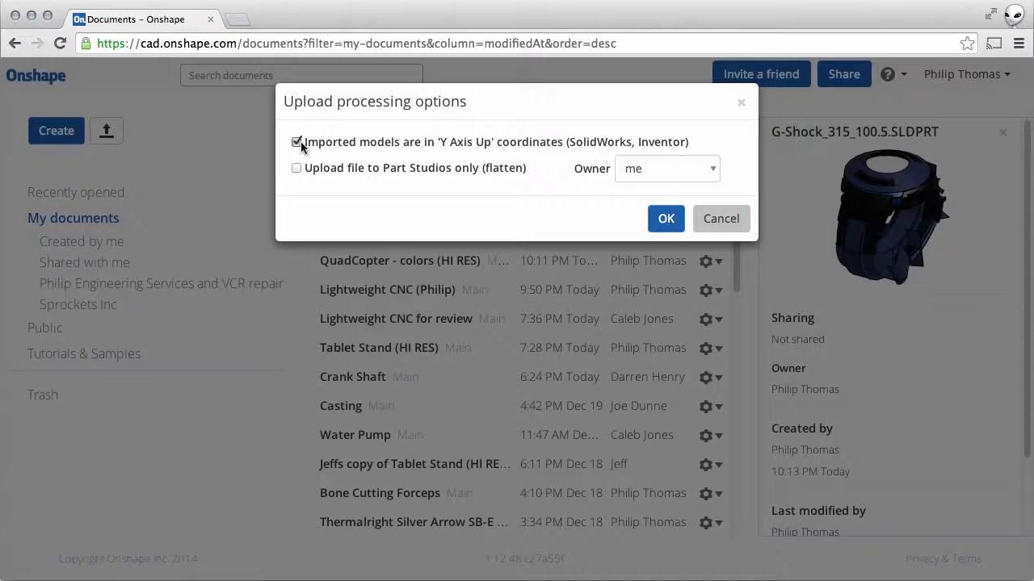
left_click(665, 218)
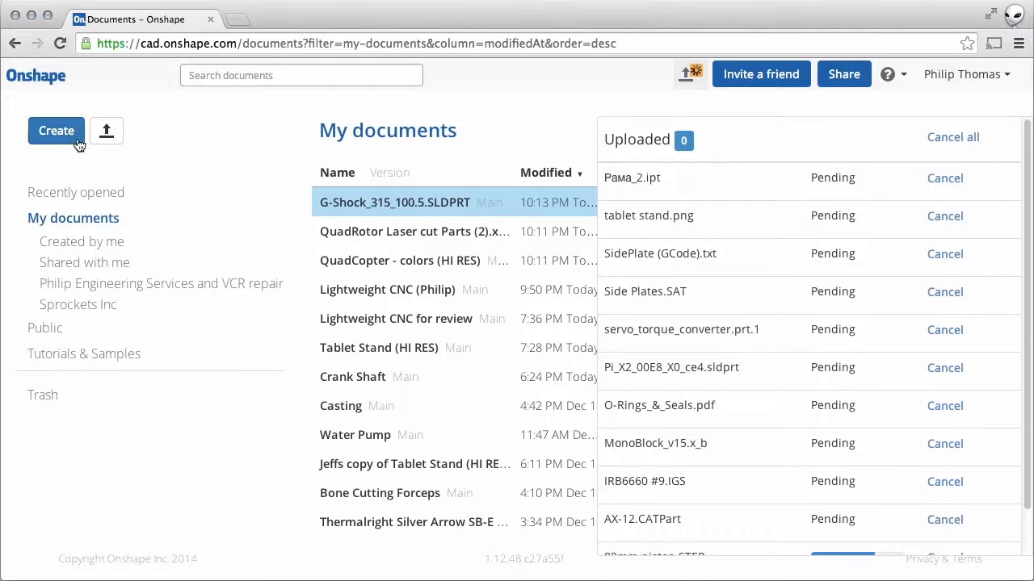
Step: Create a new document named Widget and open its Part Studio
left_click(56, 130)
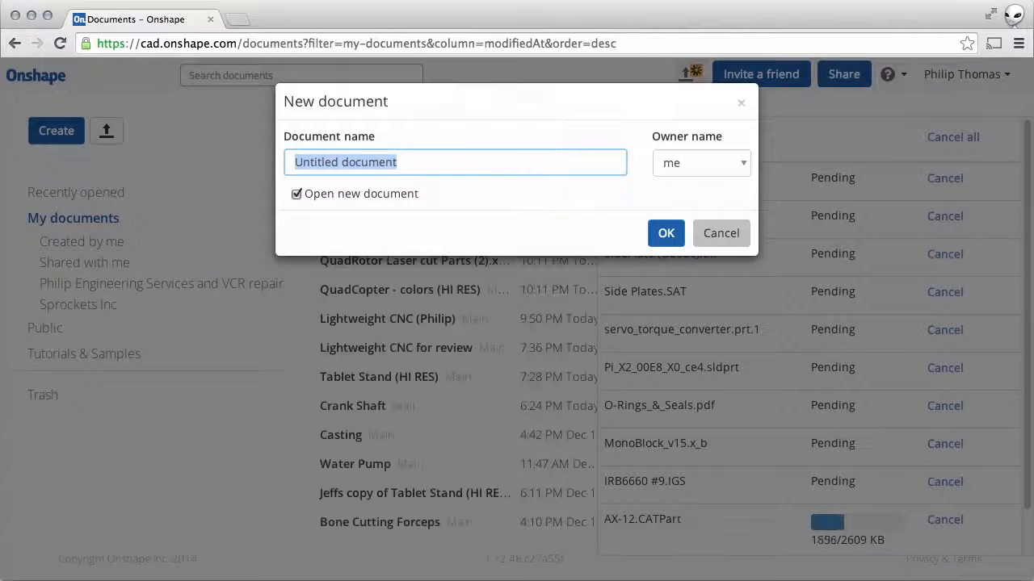
type("Widget")
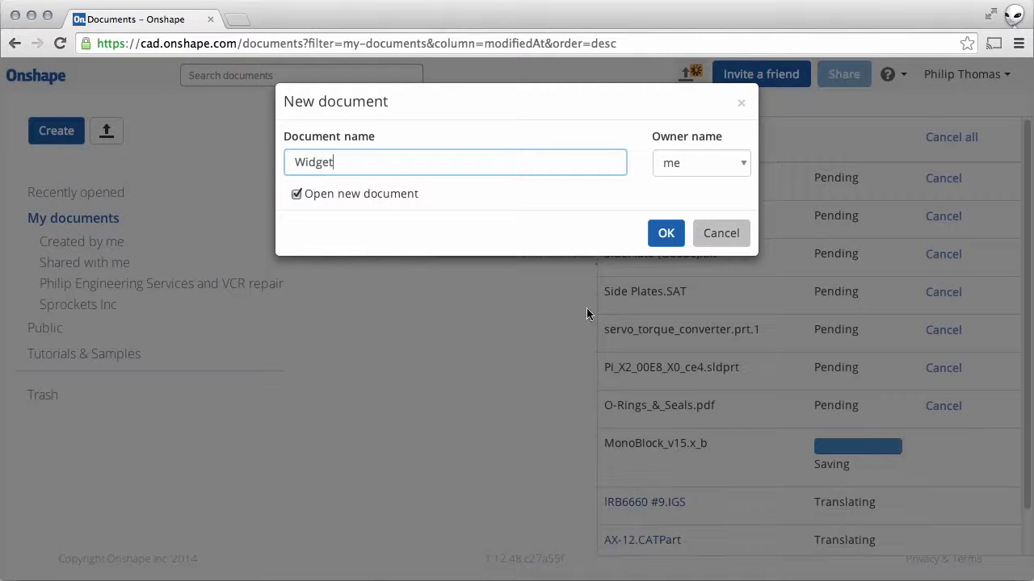
left_click(665, 232)
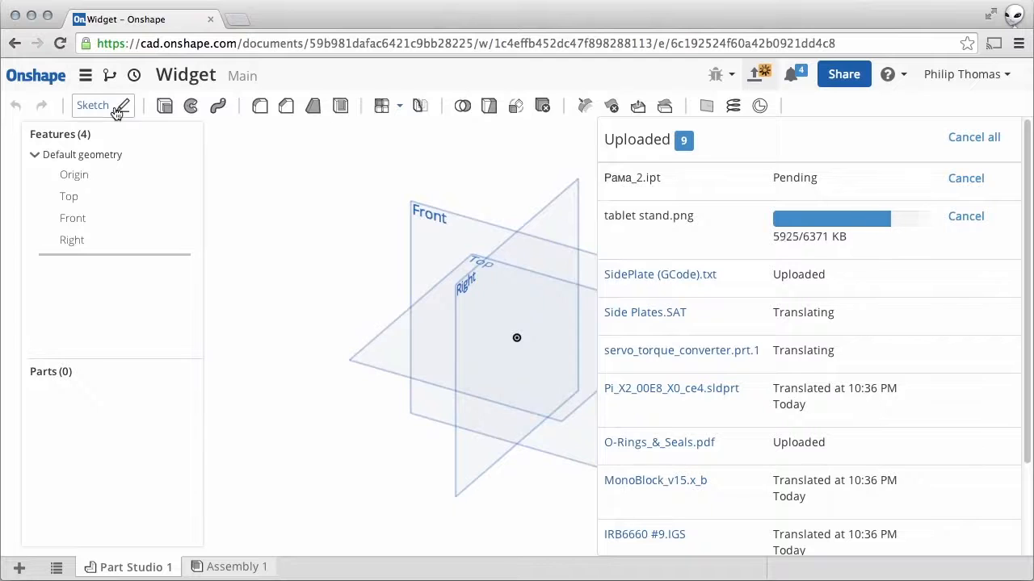
Step: Sketch a rectangle on the Top plane and extrude it 25 mm into Part 1
left_click(92, 105)
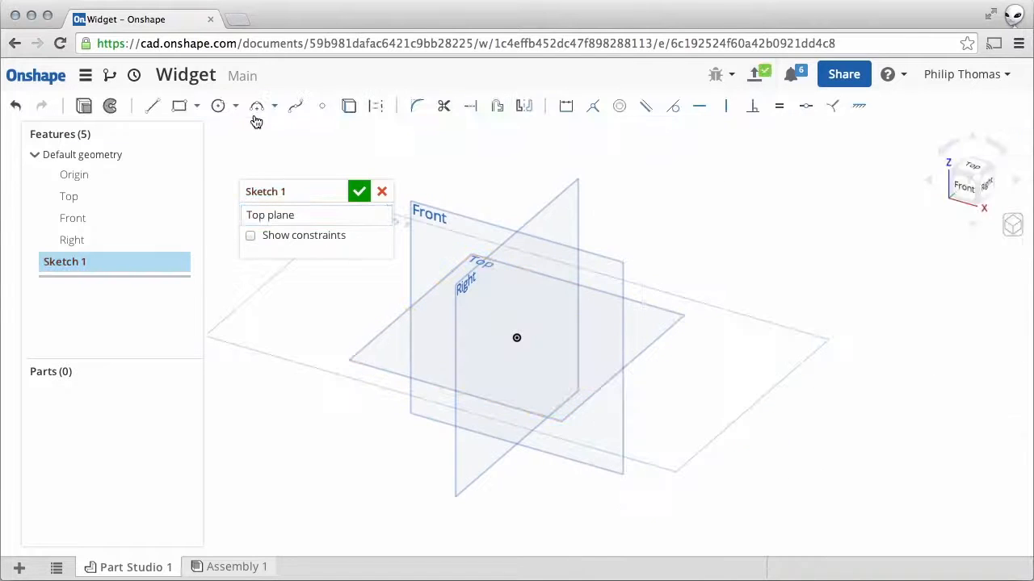
left_click(179, 106)
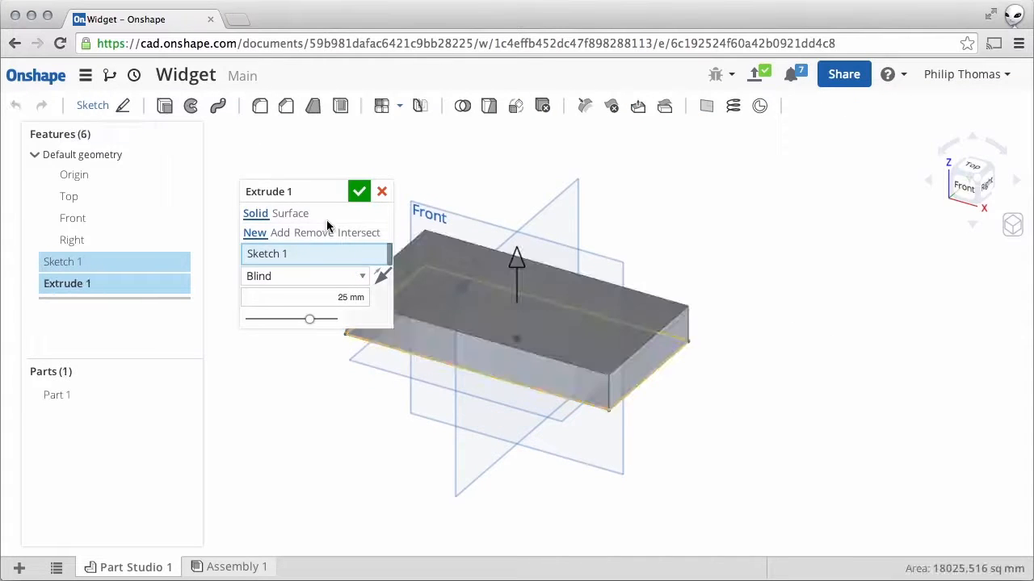
left_click(358, 191)
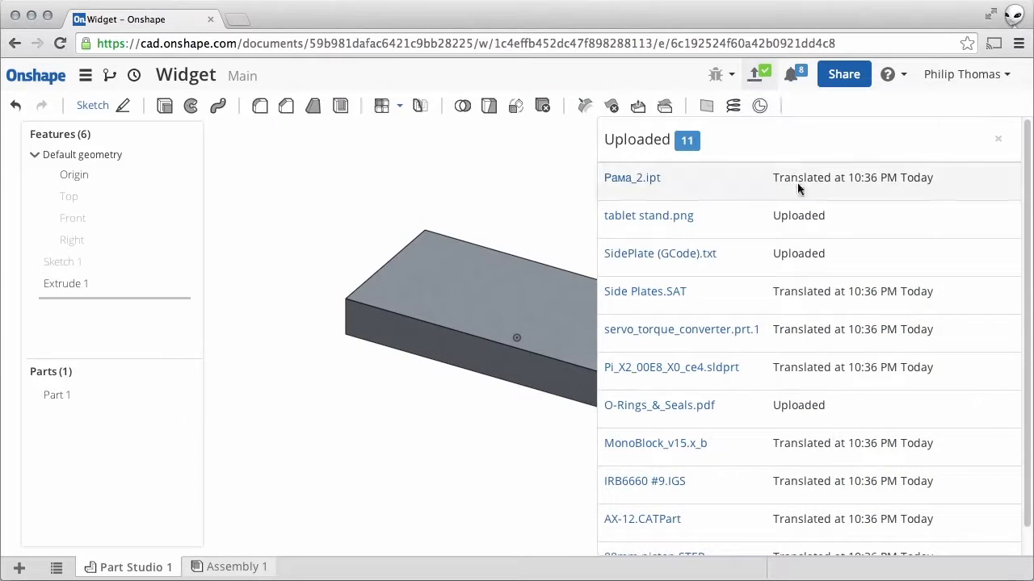
Step: Open the Рама_2.ipt and IRB6660 #9.IGS uploads each in a new browser tab
right_click(631, 177)
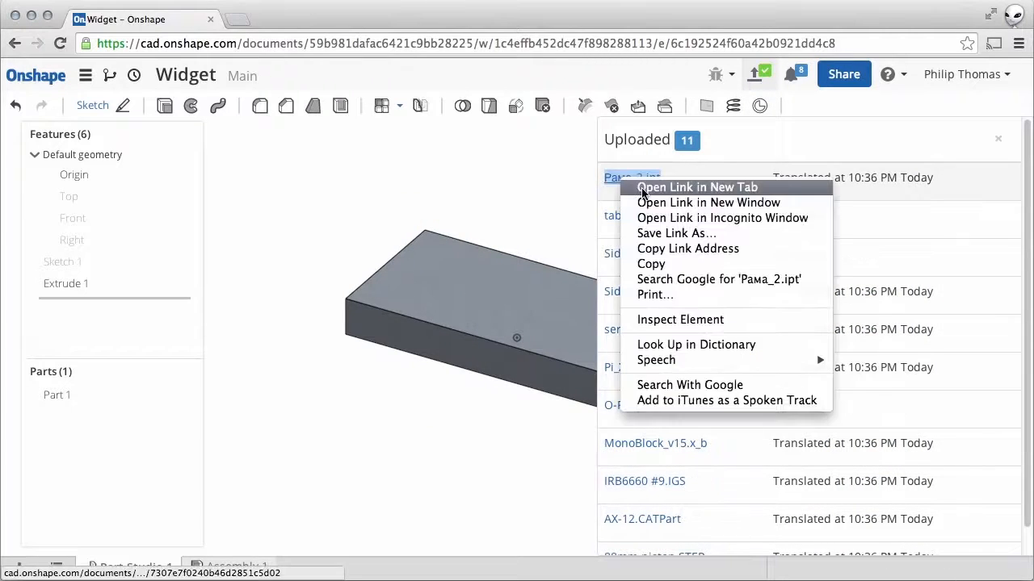
left_click(696, 186)
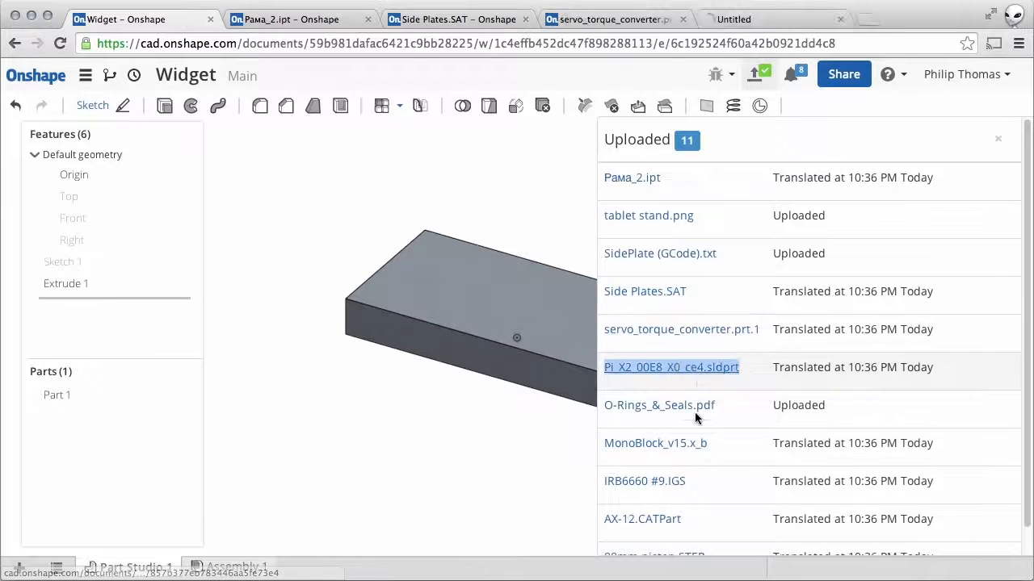
right_click(644, 480)
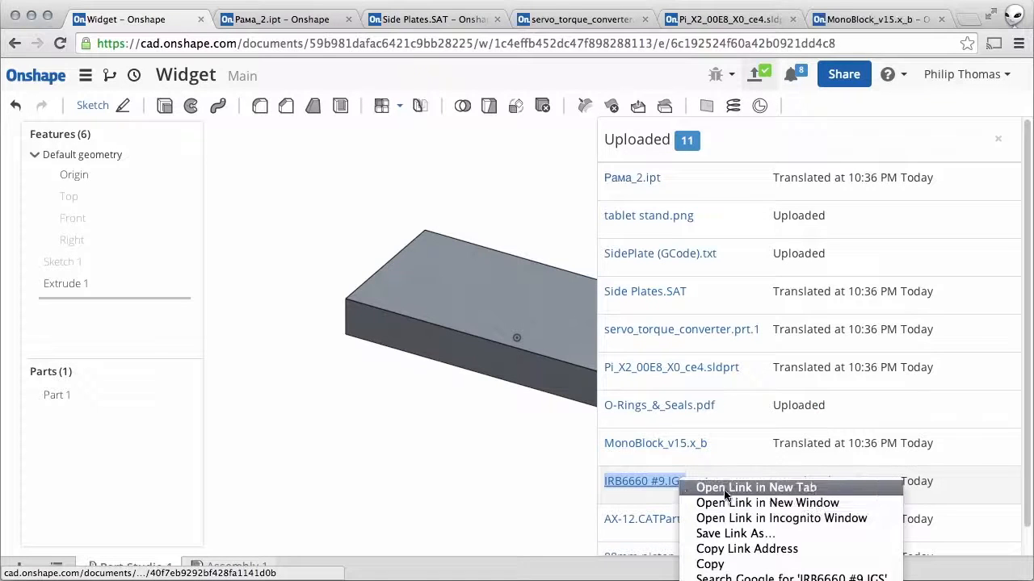
left_click(755, 486)
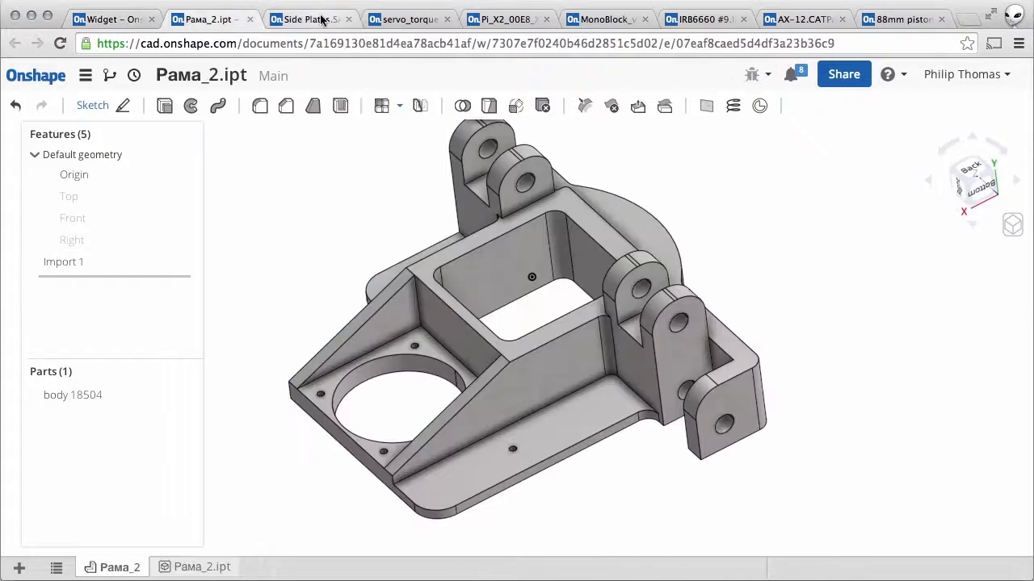
Step: Review the servo, IRB6660 connecting rod and 88mm piston parts, then return to My documents
left_click(408, 19)
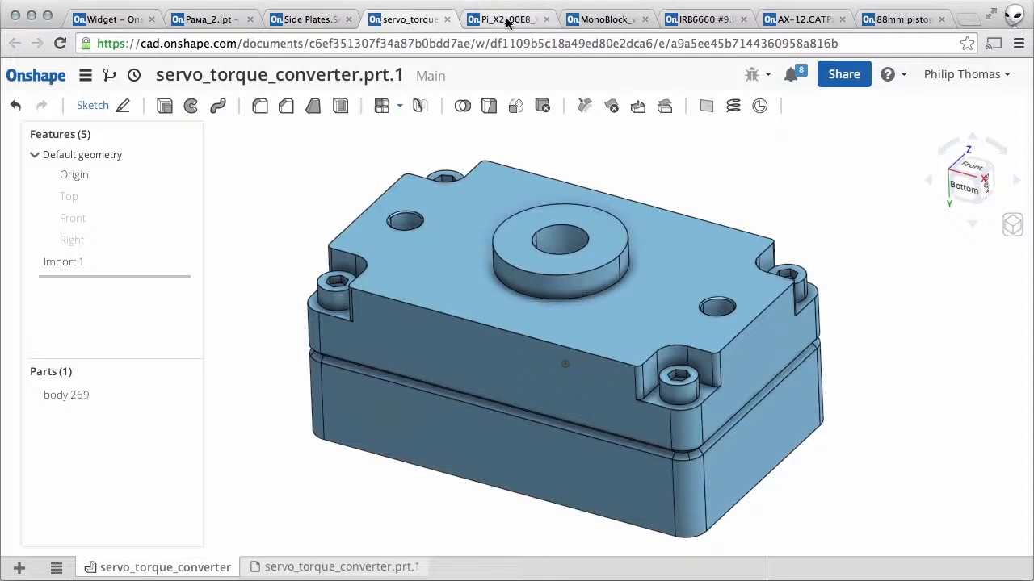
left_click(703, 18)
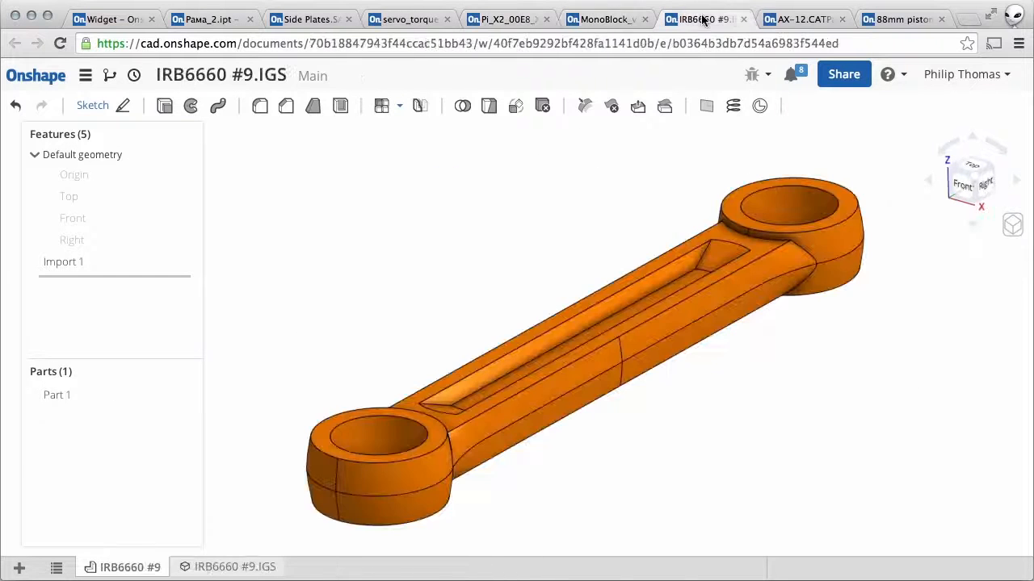
left_click(899, 18)
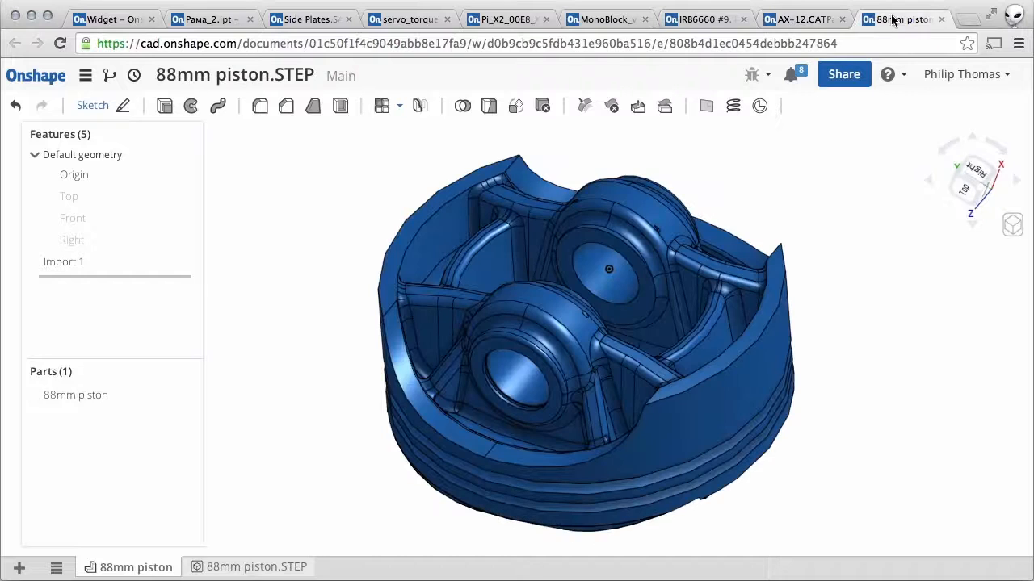
left_click(113, 18)
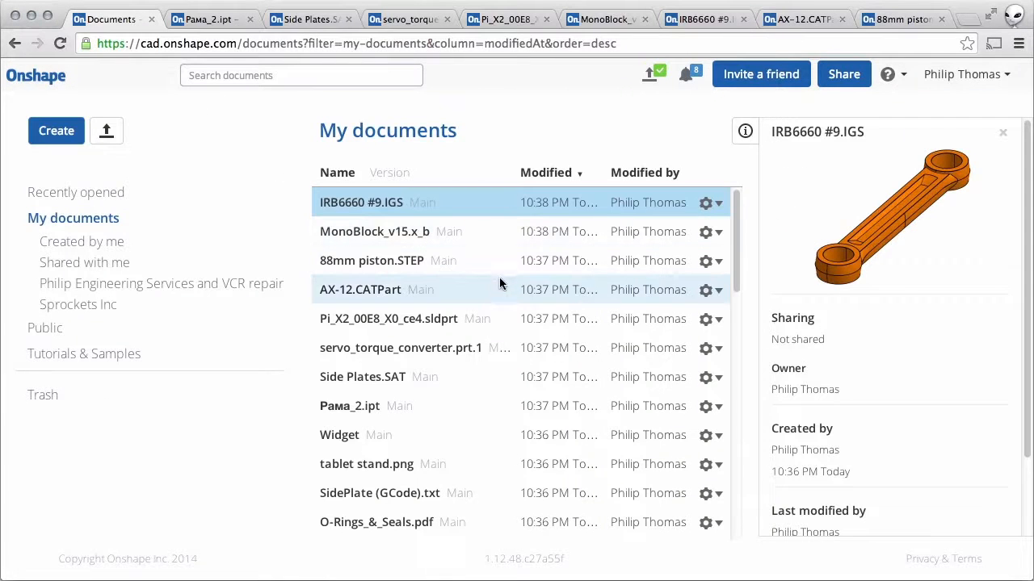
Step: Open the tablet stand, SidePlate GCode and O-Rings uploads in new tabs
right_click(367, 463)
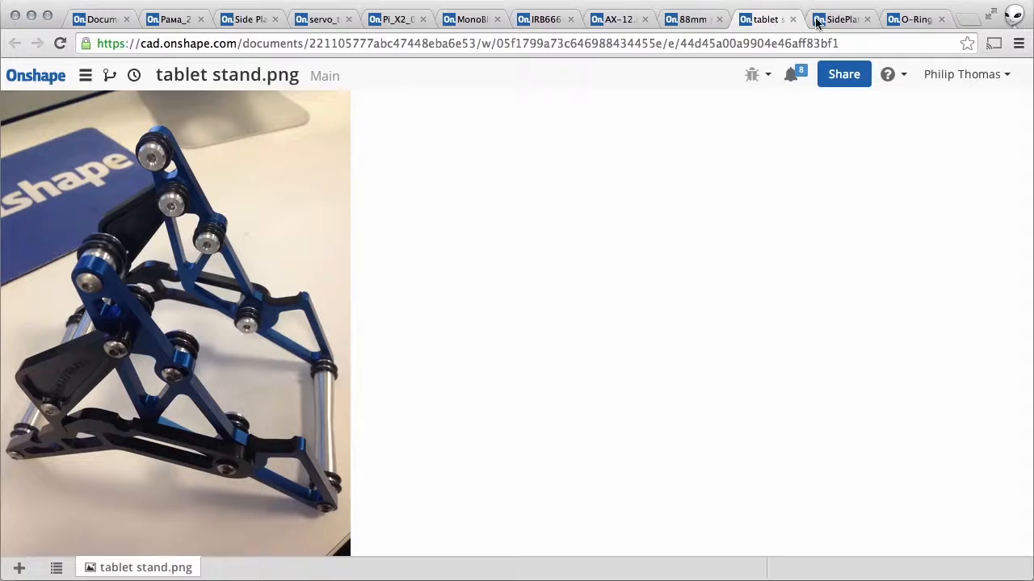
Step: Look through the SidePlate GCode text and the O-Rings and Seals PDF documents
left_click(840, 18)
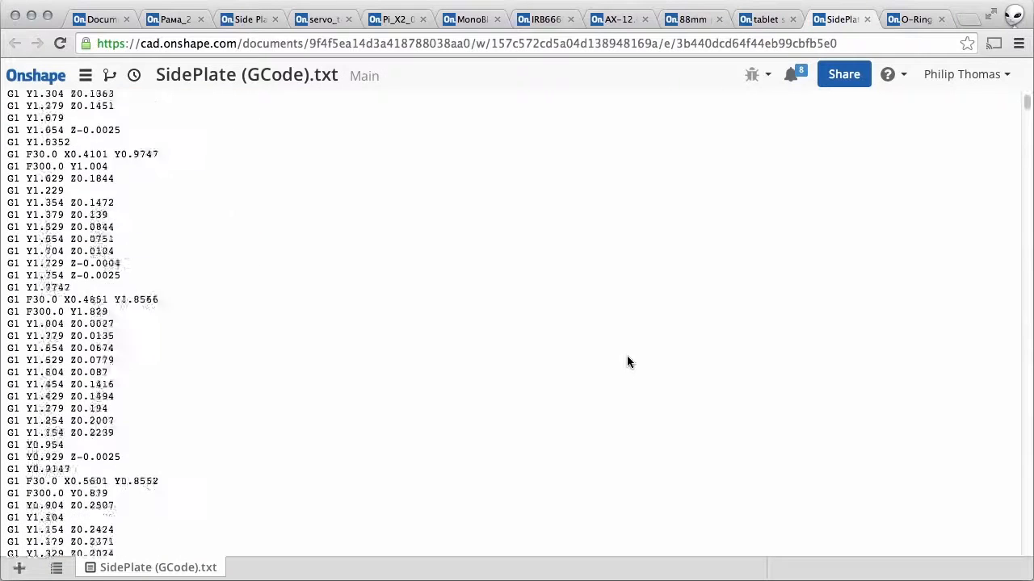
scroll("up", 3)
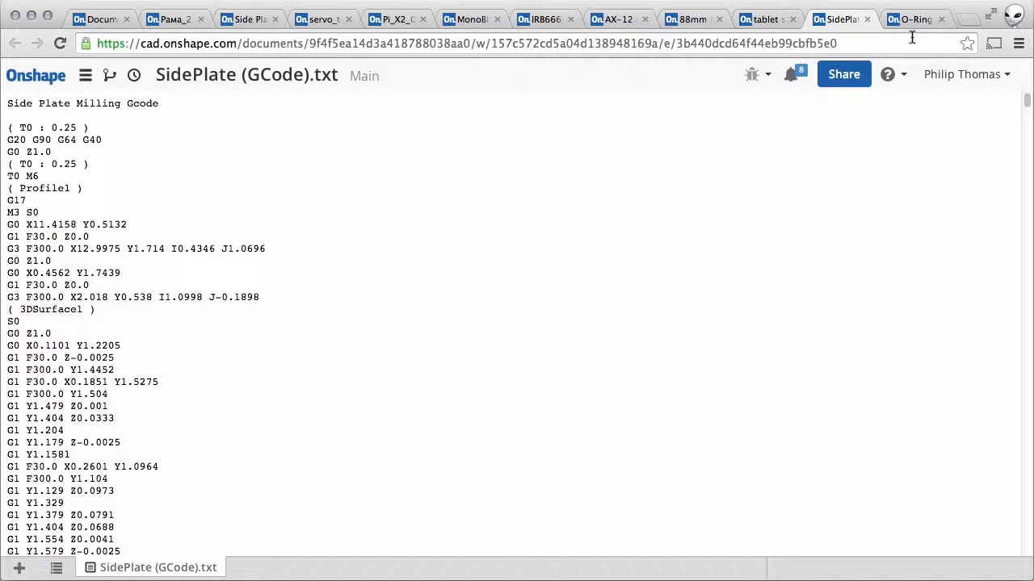
left_click(915, 19)
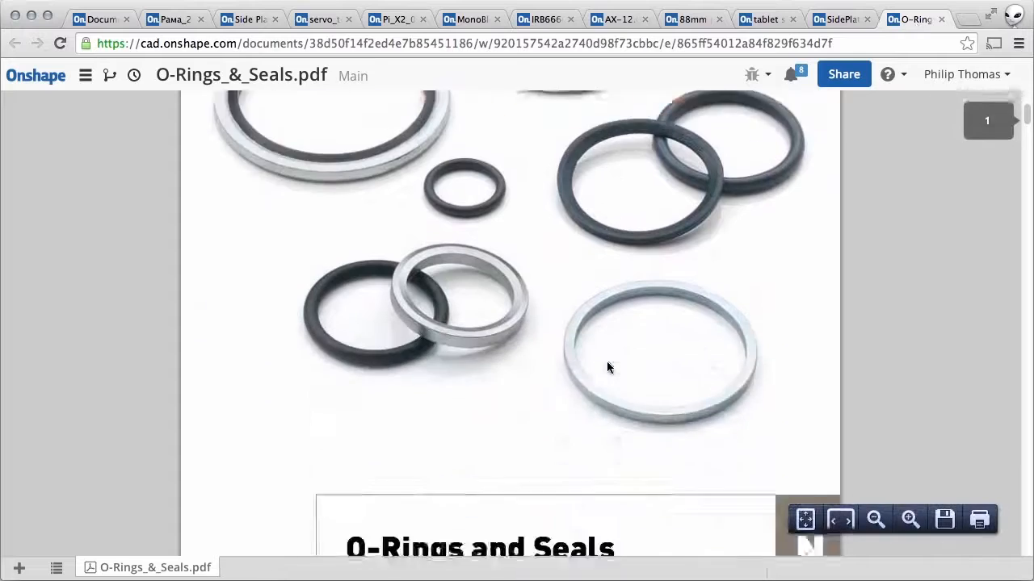
scroll("down", 3)
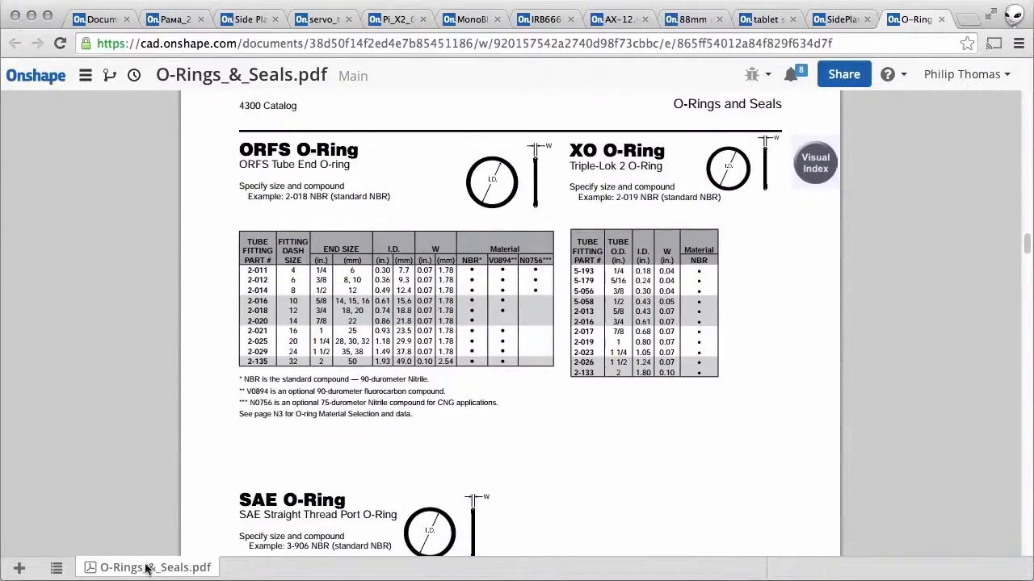
right_click(148, 567)
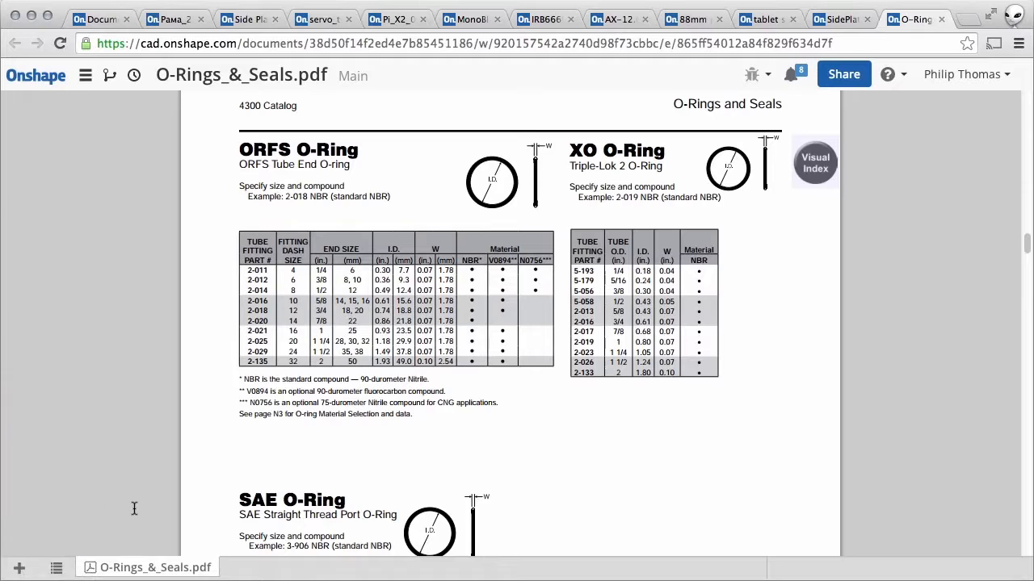
mouse_move(133, 73)
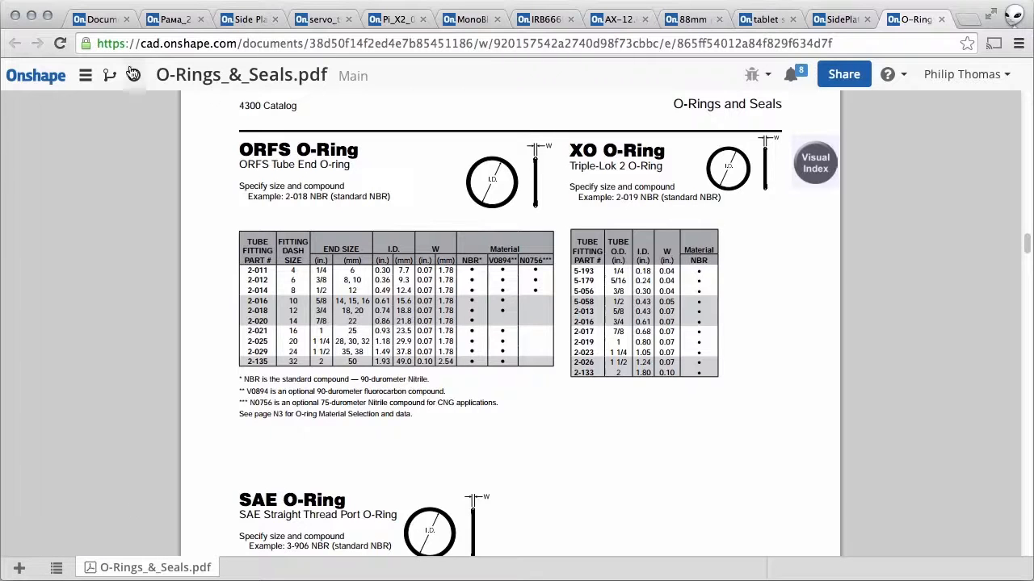
Step: From My documents, open QuadCopter - colors (HI RES) in a new tab
left_click(97, 18)
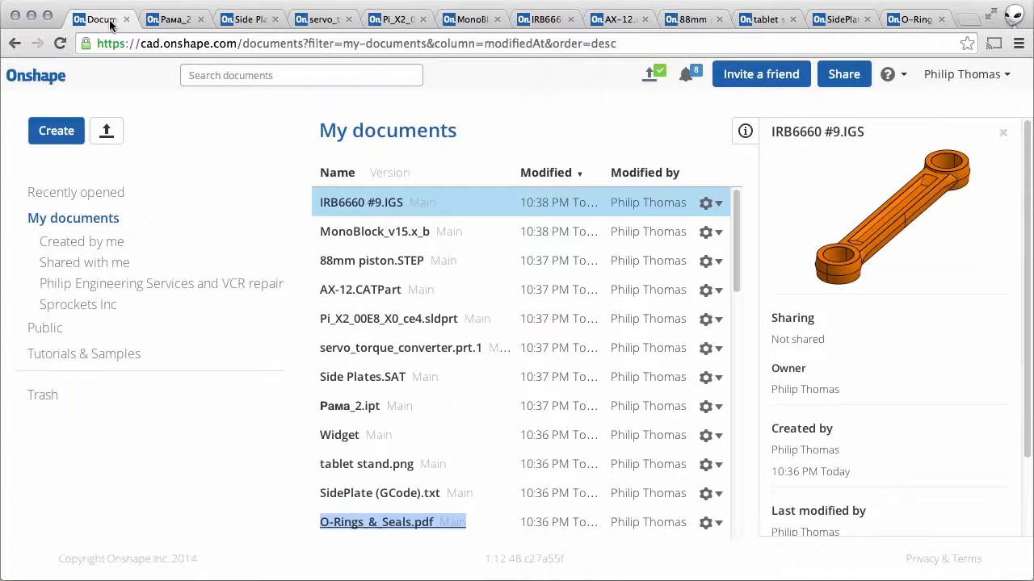
right_click(371, 202)
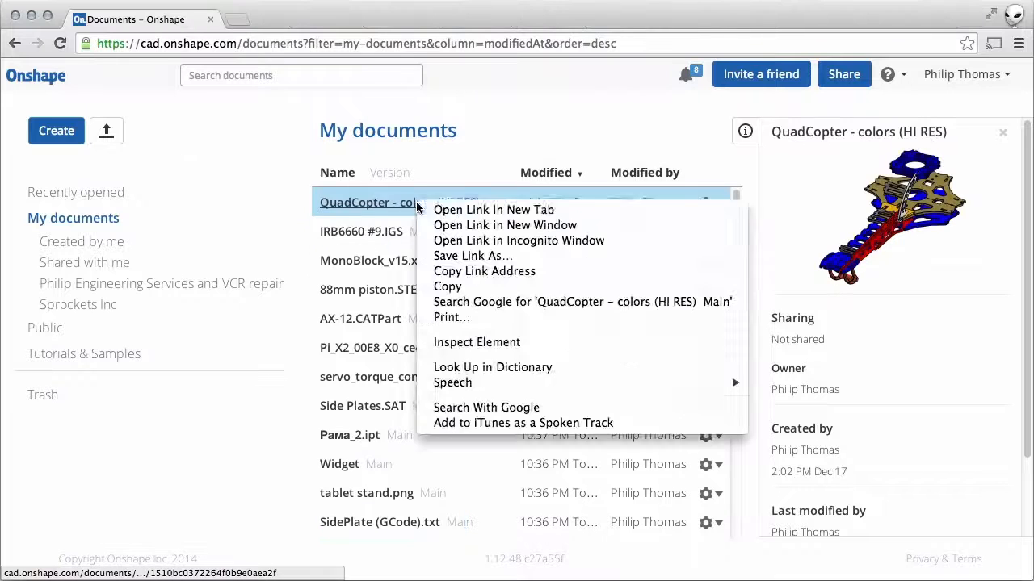
left_click(493, 210)
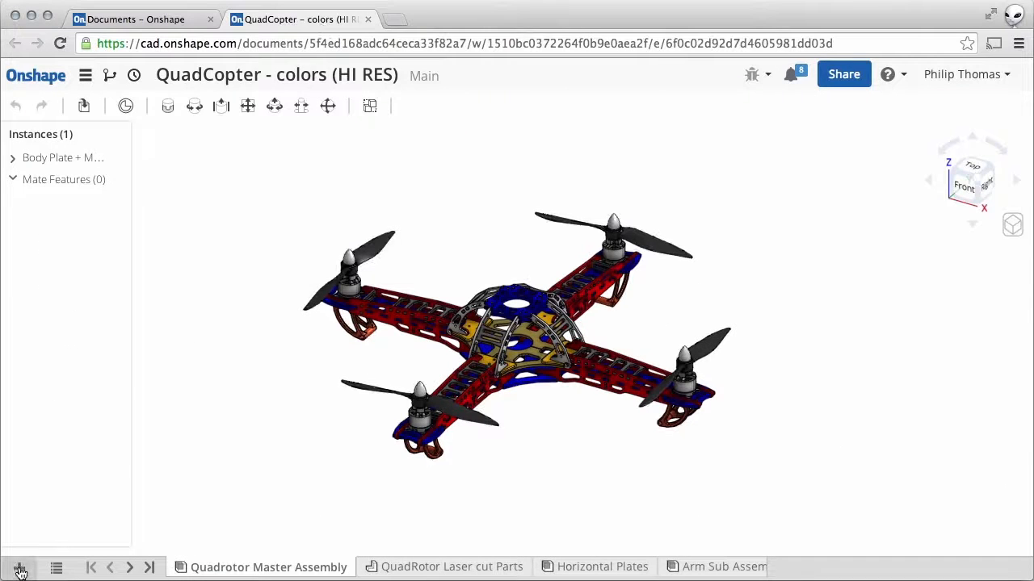
Step: Upload Zippy2800.SLDPRT into the QuadCopter document and show its new tab
left_click(19, 567)
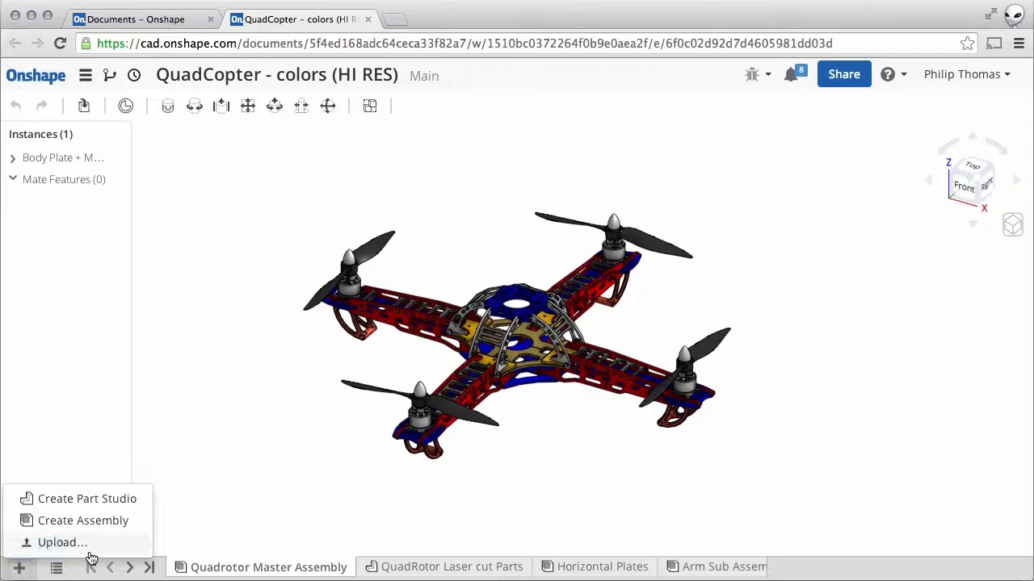
mouse_move(62, 542)
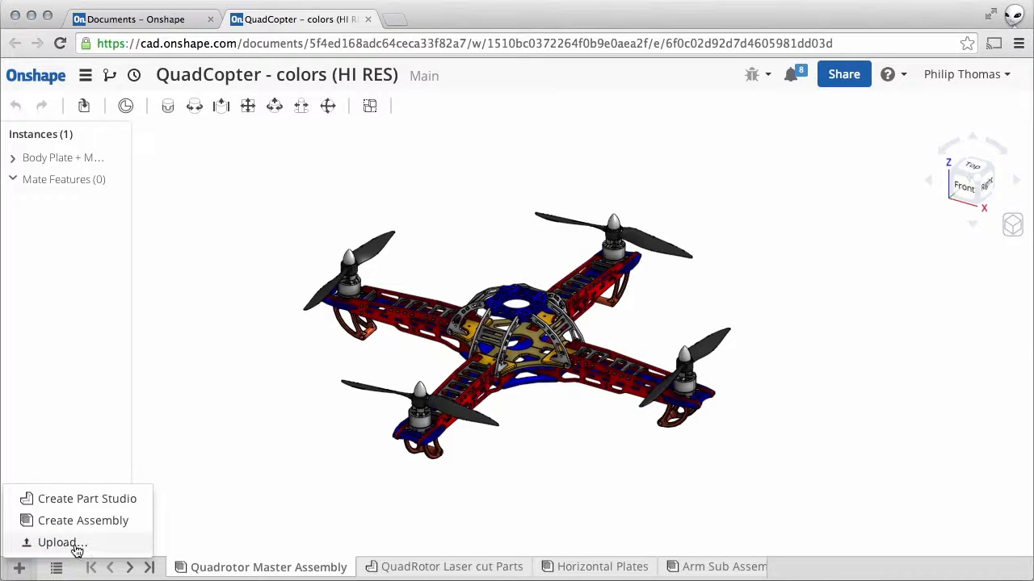
left_click(62, 542)
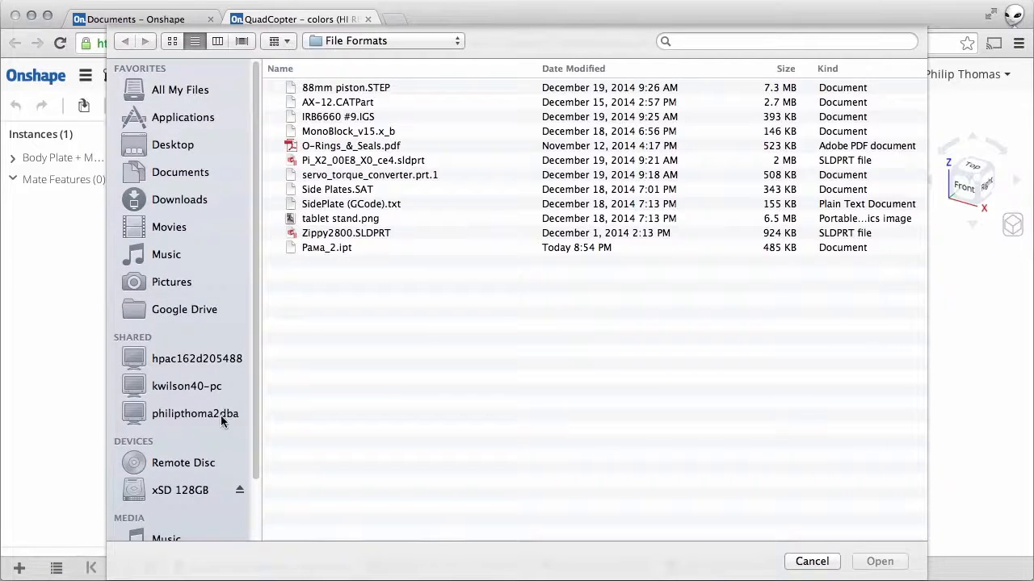
left_click(346, 233)
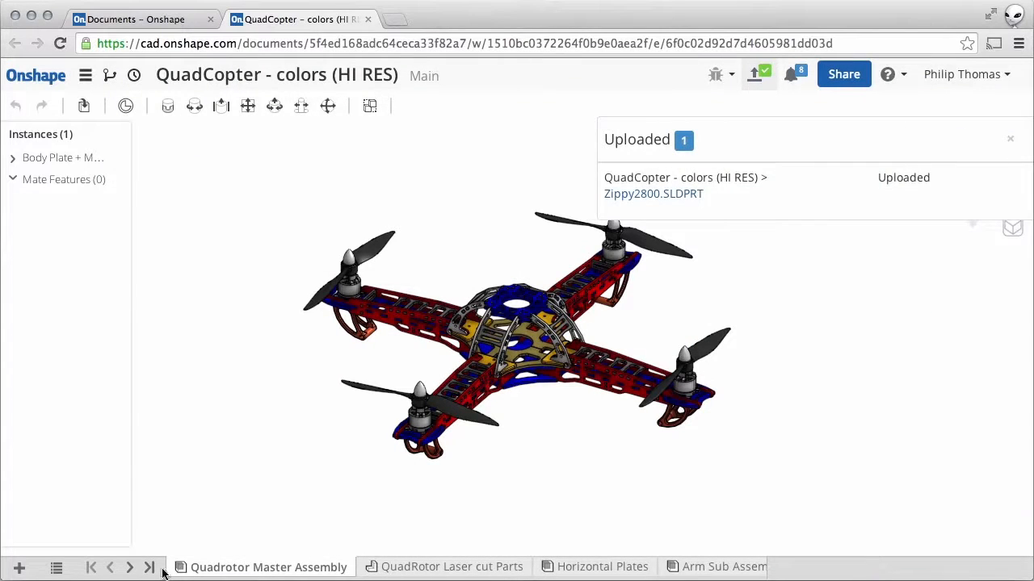
left_click(149, 567)
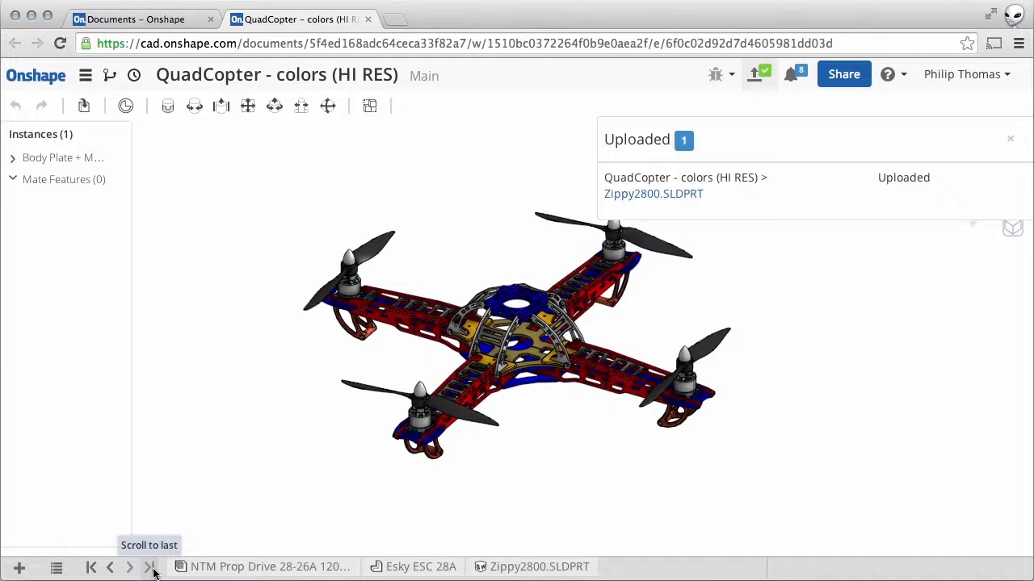
left_click(540, 566)
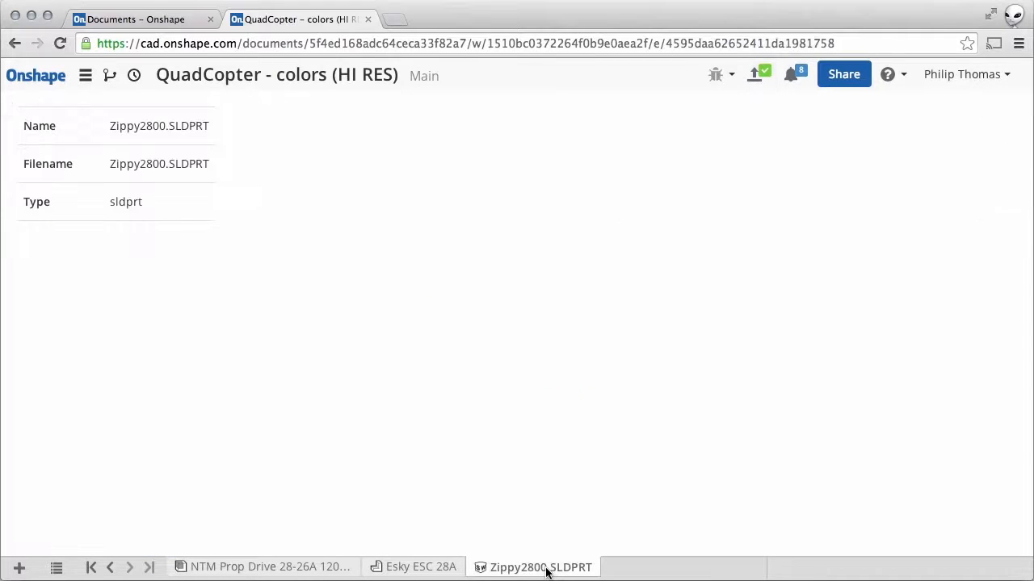
Step: Translate Zippy2800.SLDPRT with Y Axis Up and switch to the resulting four-part battery Part Studio
right_click(540, 567)
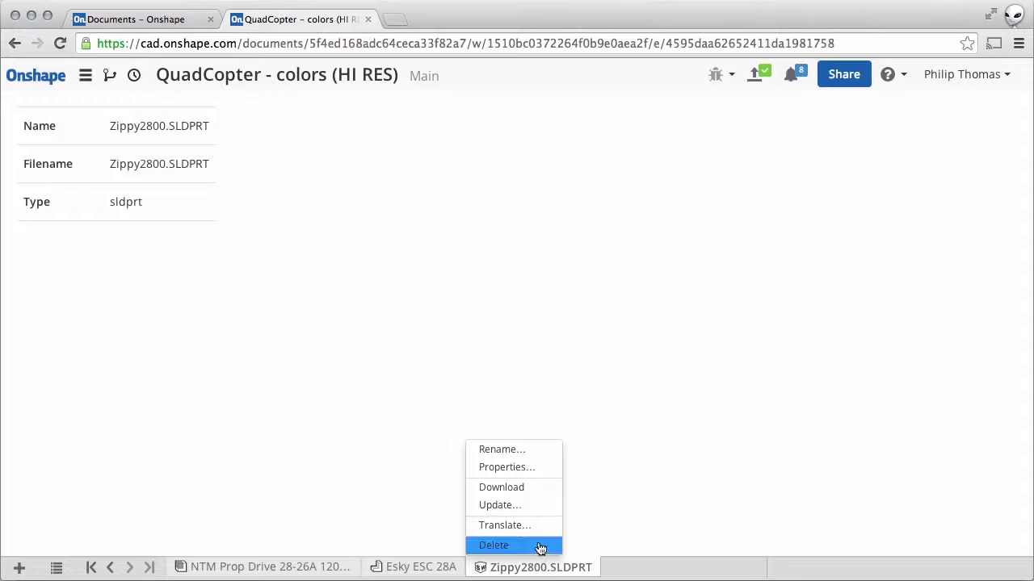
left_click(505, 525)
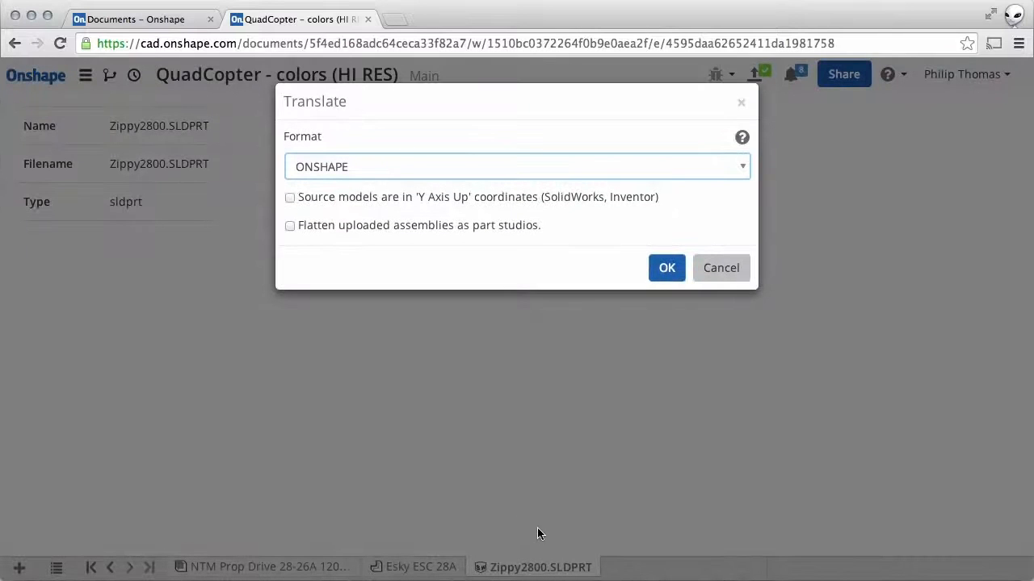
mouse_move(440, 297)
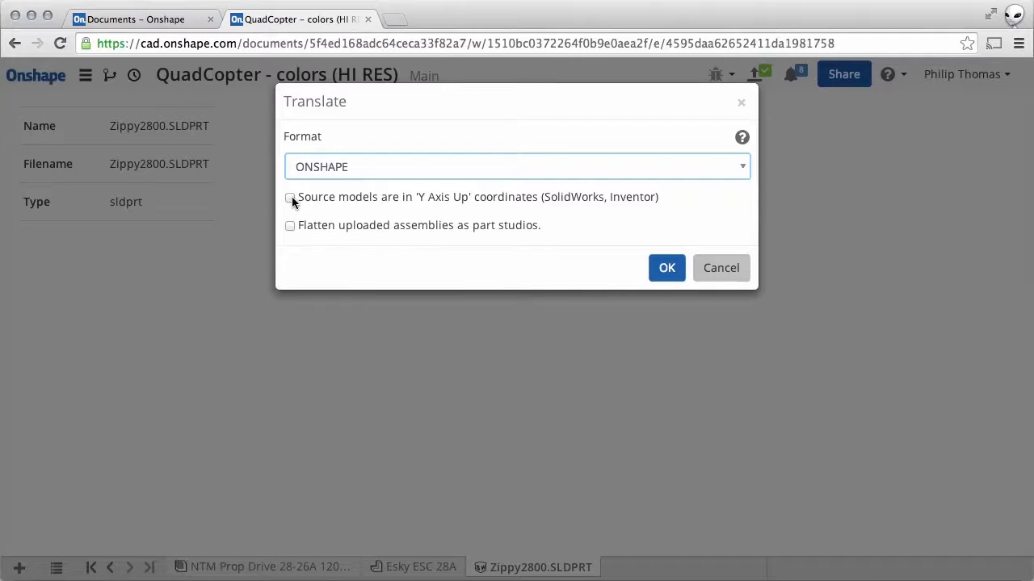
left_click(290, 198)
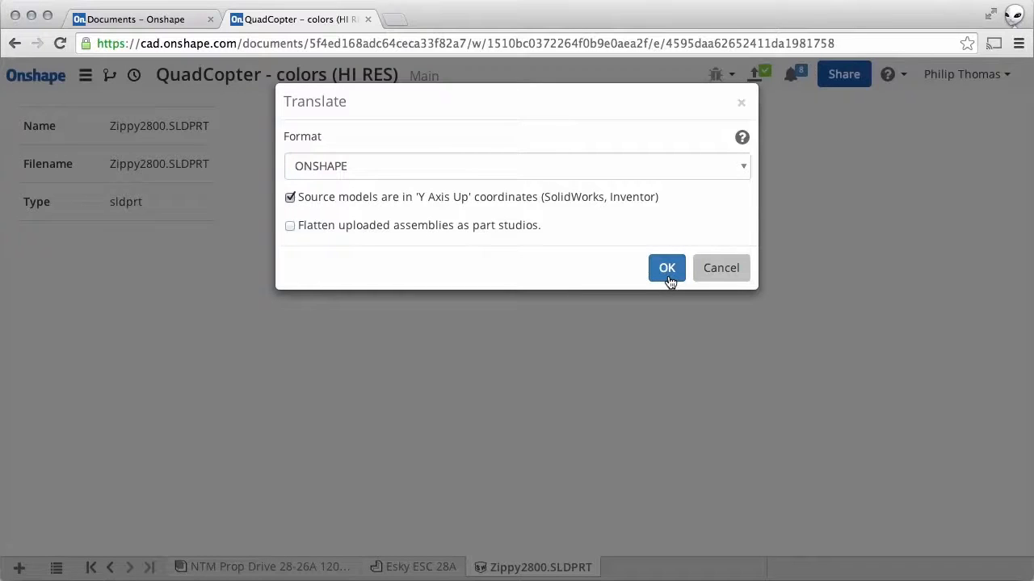
left_click(666, 267)
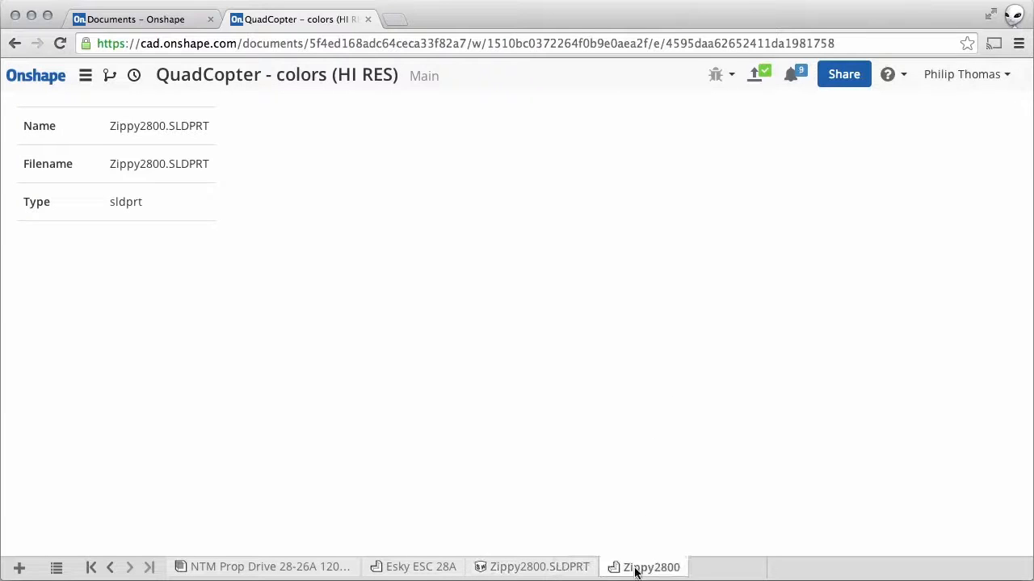
left_click(650, 567)
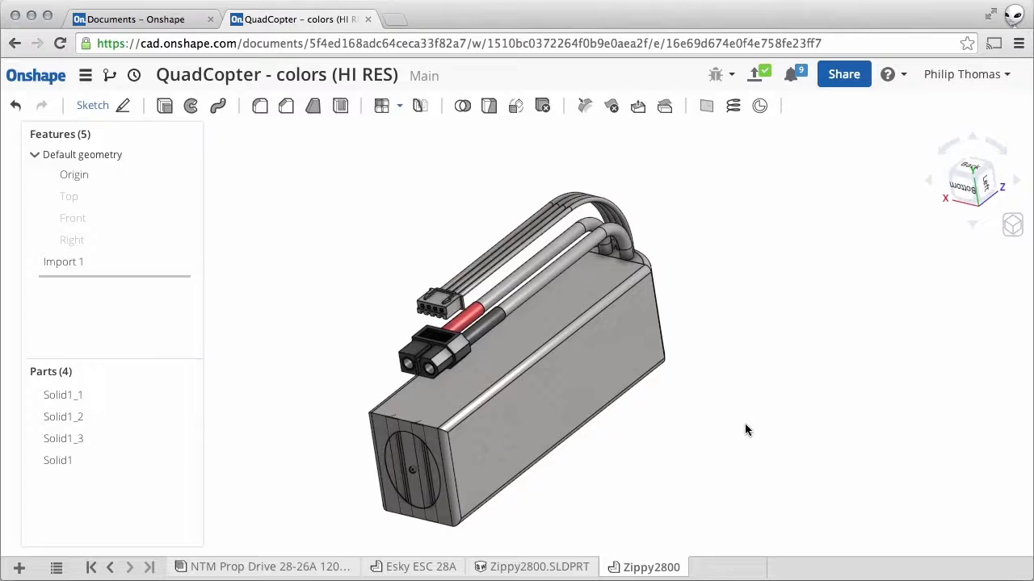
Step: Place all four Zippy2800 battery parts into the Quadrotor Master Assembly via Insert
left_click_drag(746, 429, 620, 501)
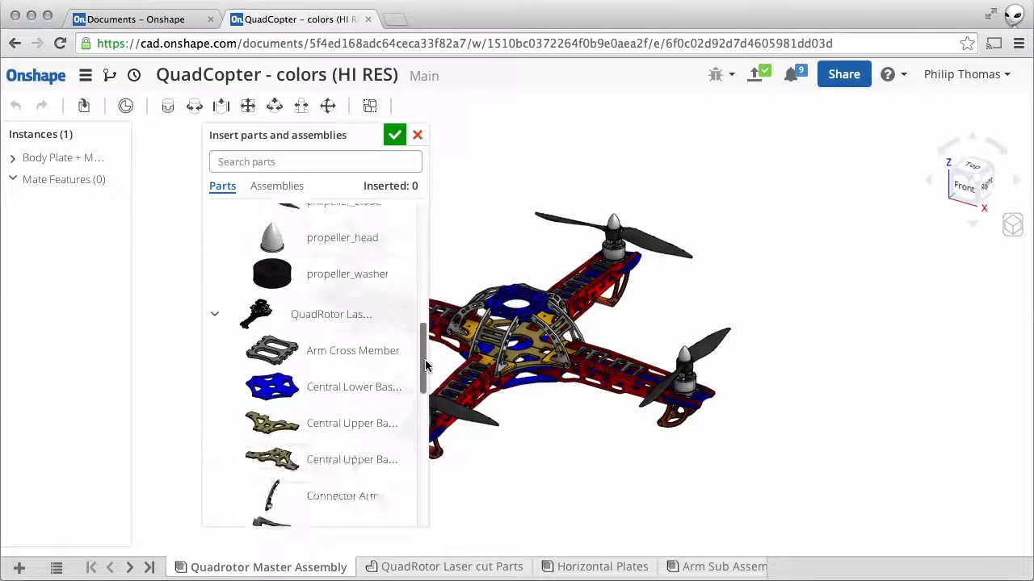
left_click(272, 353)
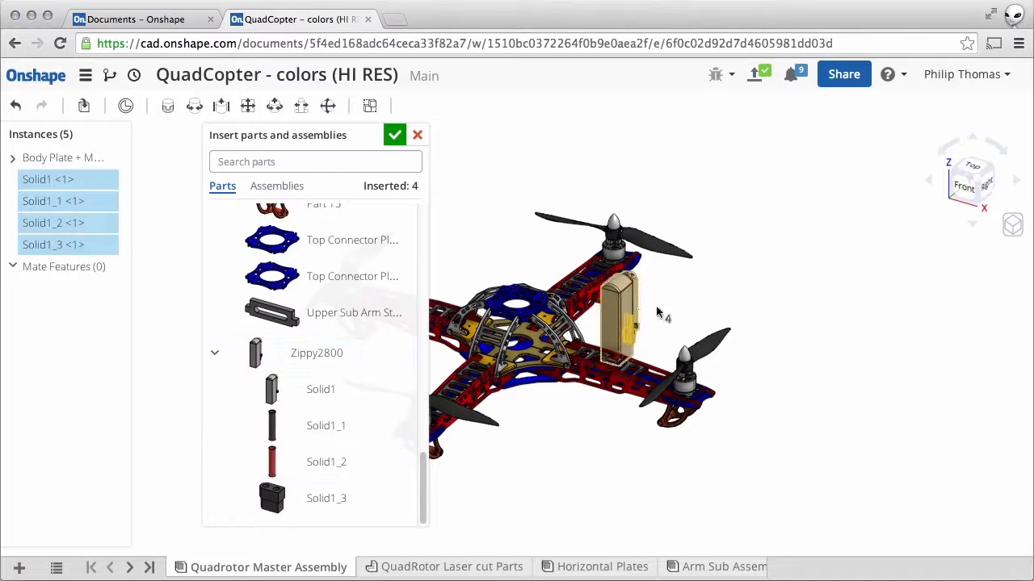
left_click(395, 135)
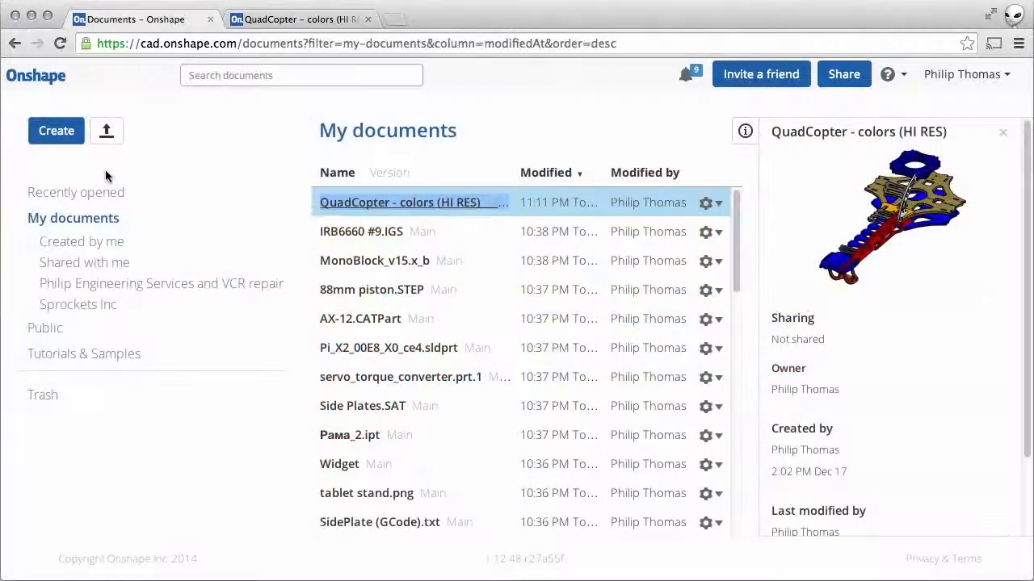
mouse_move(106, 130)
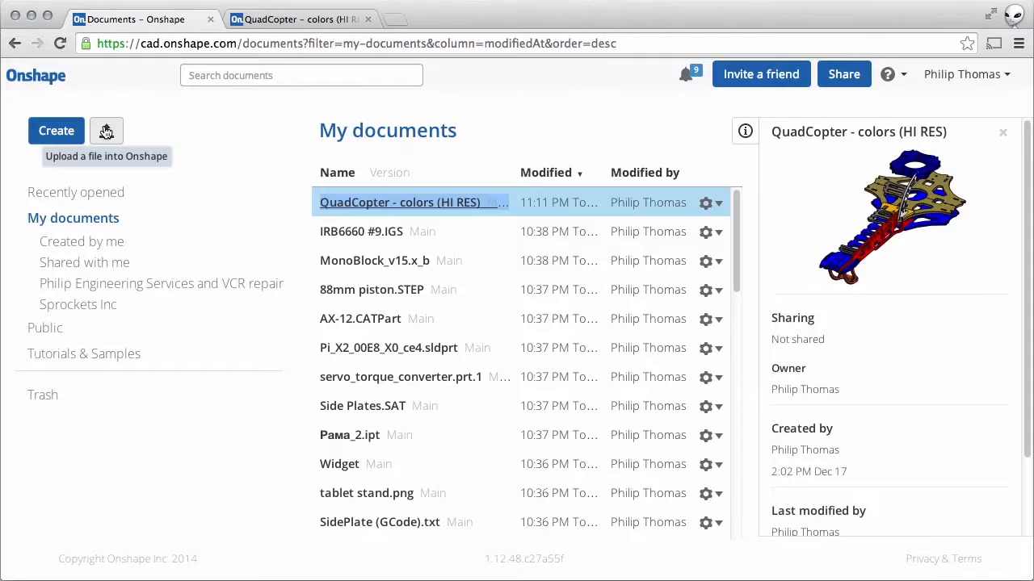
Step: Upload Tablet Stand (Parasolid export).x_t with defaults, then again flattened to Part Studios only
left_click(106, 130)
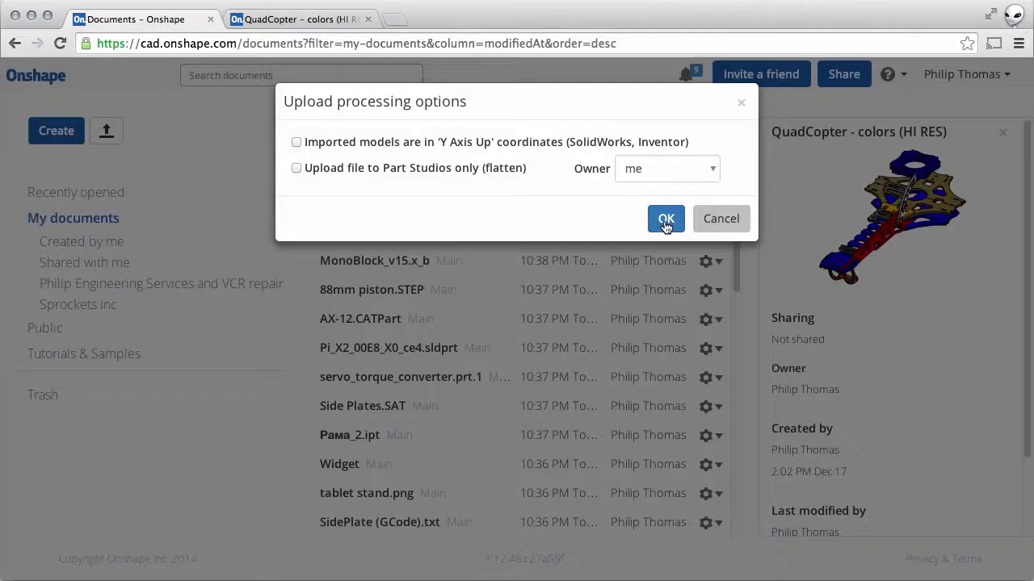
left_click(665, 218)
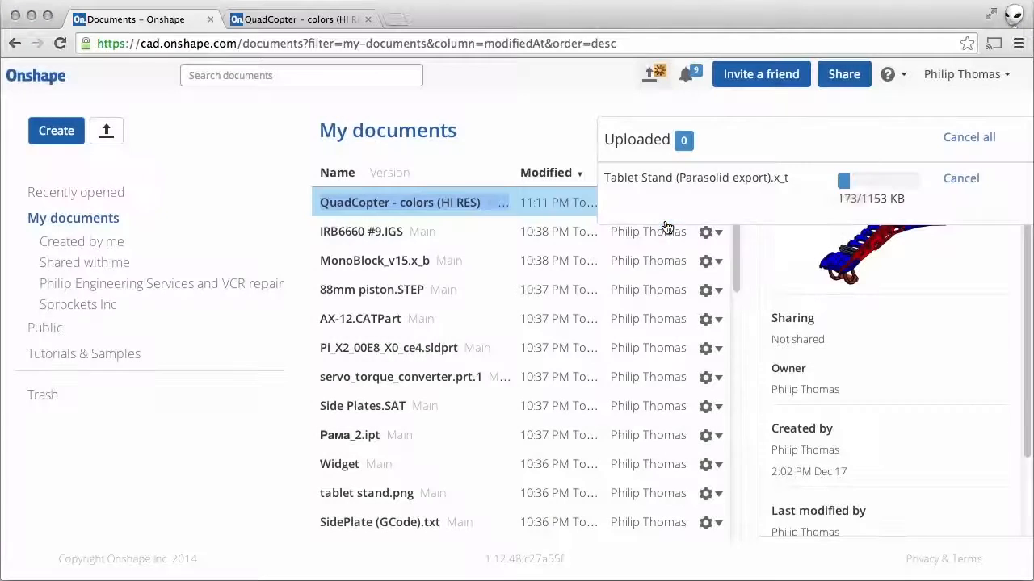
left_click(106, 130)
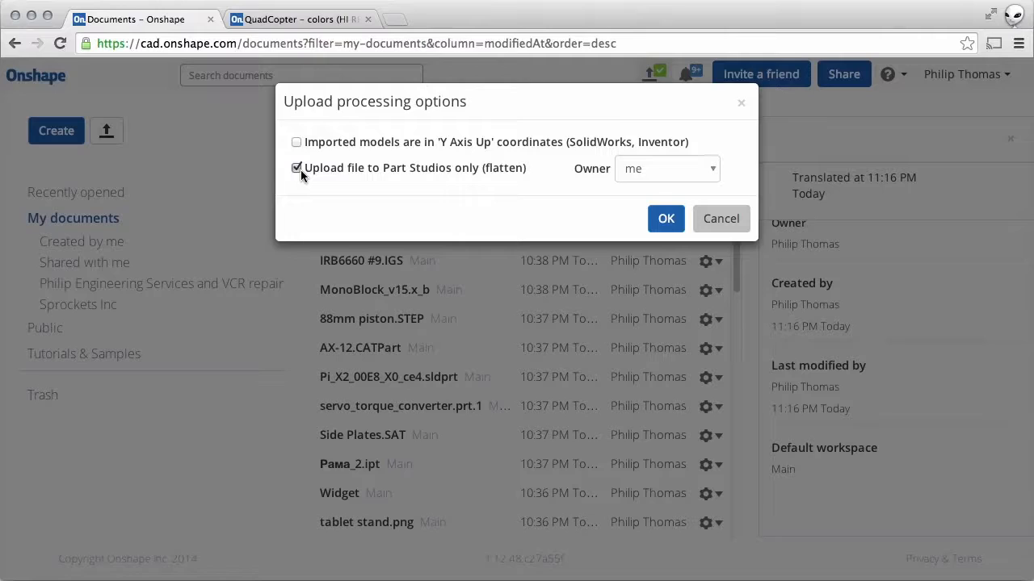
left_click(666, 218)
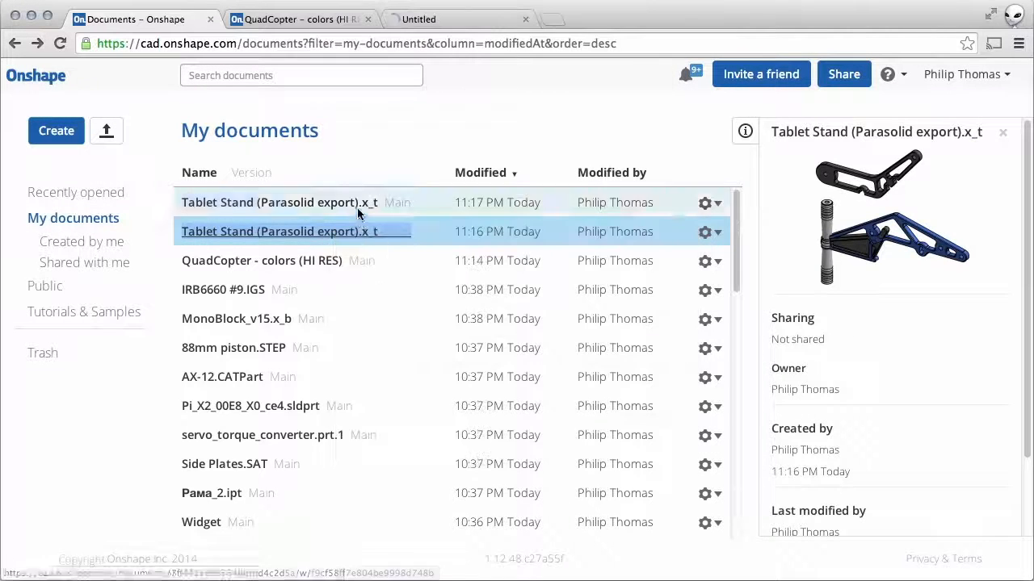
Step: Open the newest Tablet Stand document showing the 71-part stand model
left_click(278, 202)
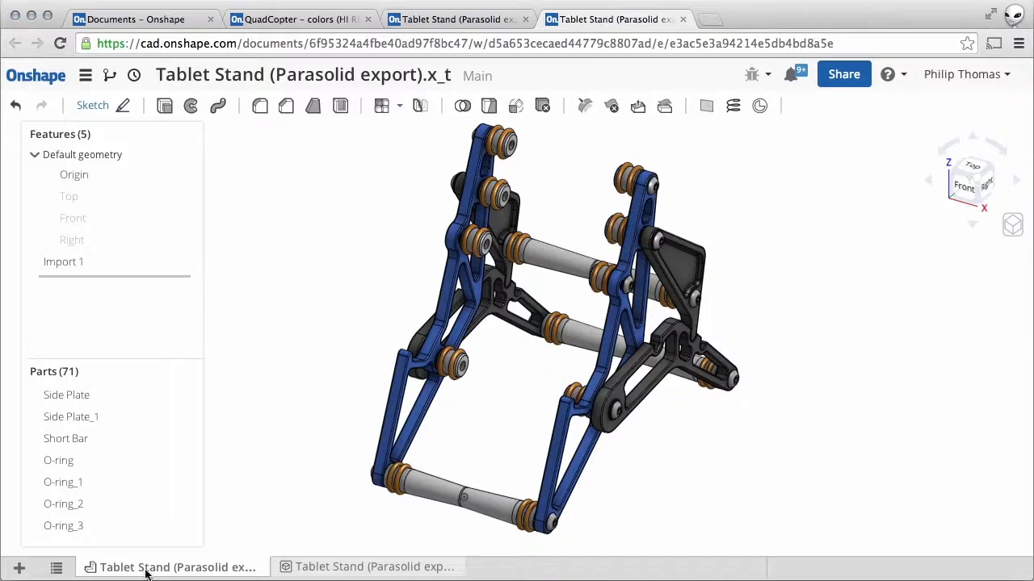
mouse_move(301, 364)
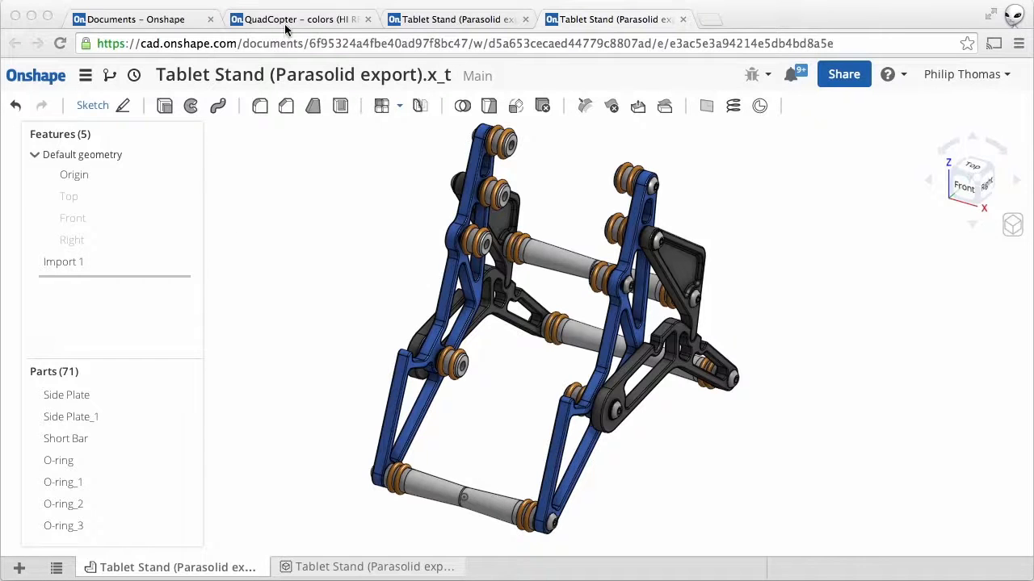
Step: Return to the QuadCopter document's Zippy2800 tab and bring up its options to copy it
left_click(298, 19)
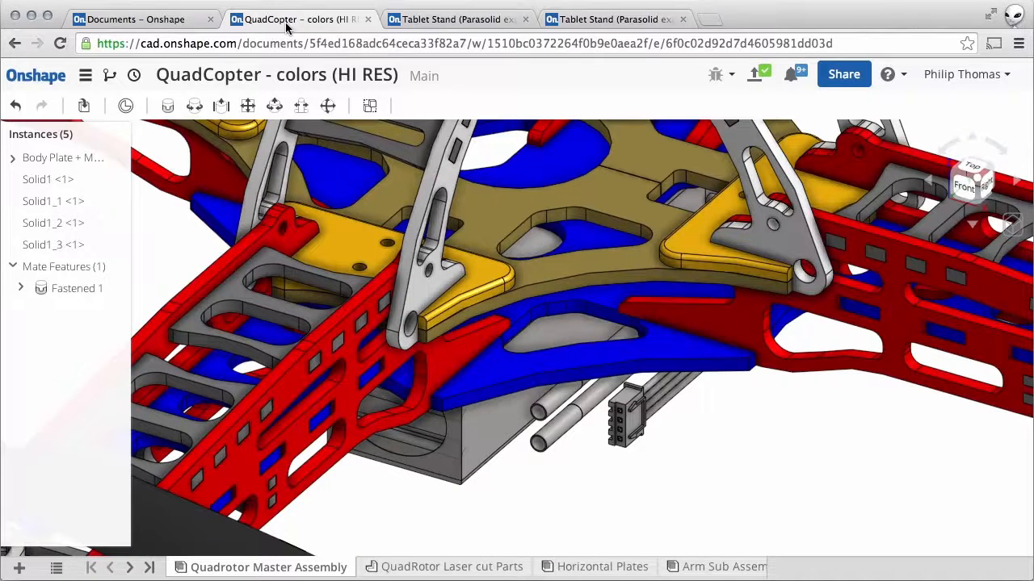
left_click(129, 566)
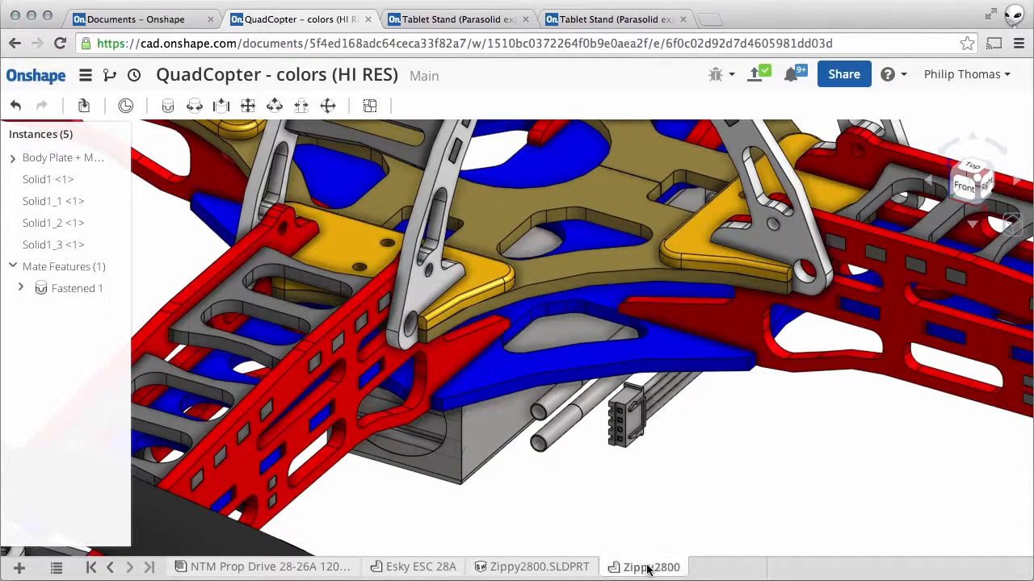
left_click(651, 566)
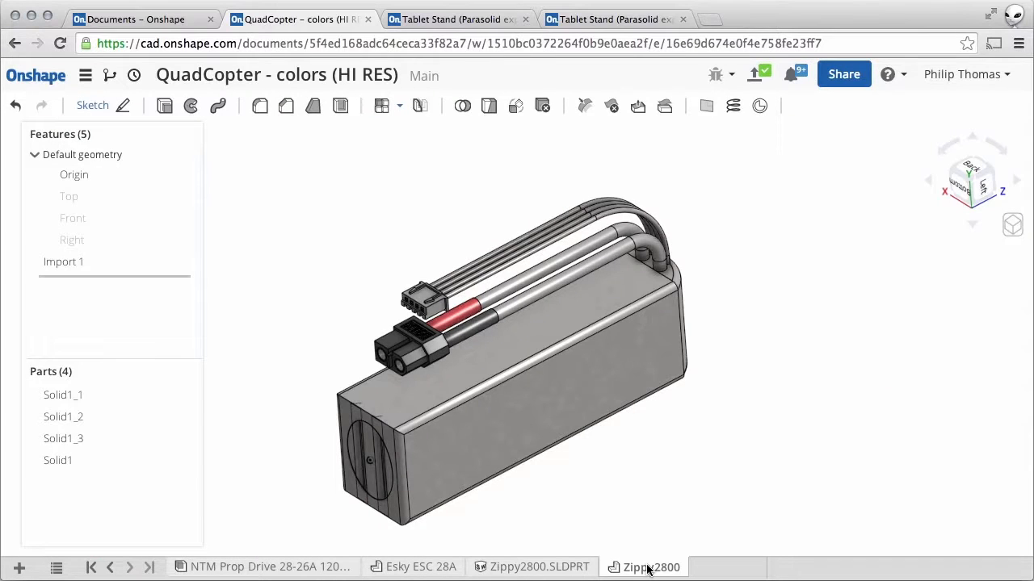
right_click(651, 566)
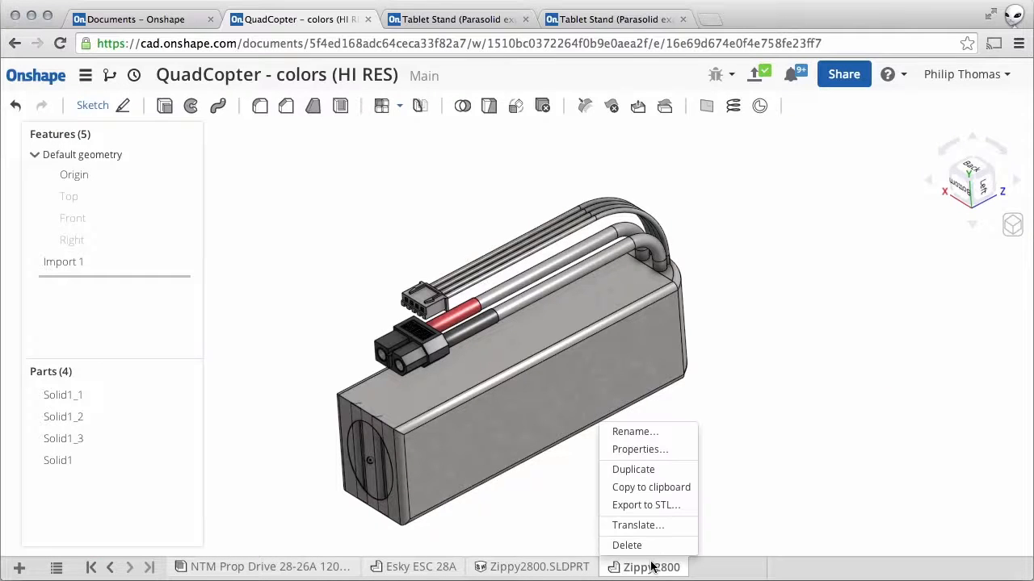
mouse_move(638, 524)
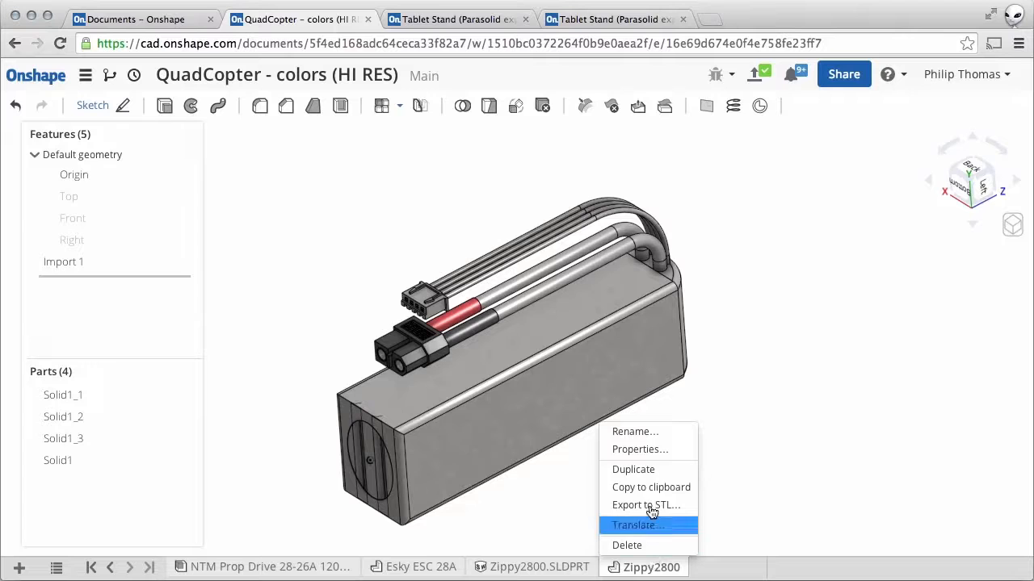
mouse_move(650, 487)
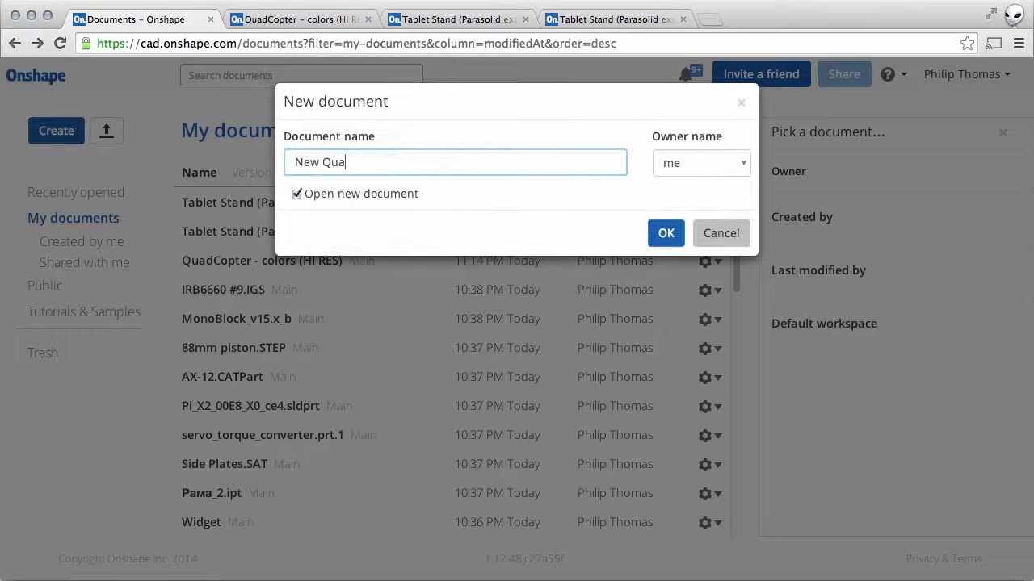
Step: Create 'New Quadcopter design' and paste the copied Zippy2800 battery tab into it
left_click(666, 233)
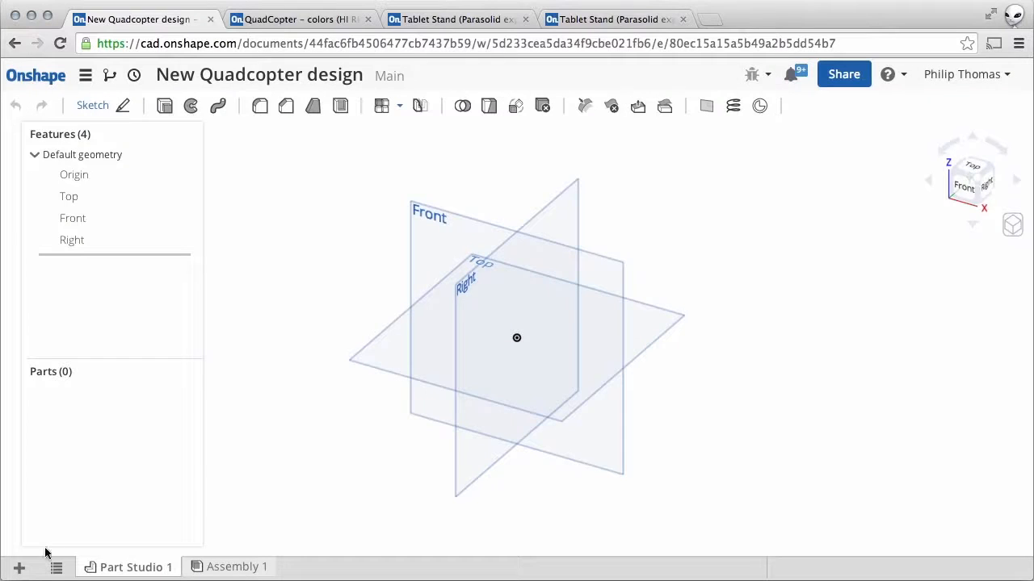
left_click(19, 568)
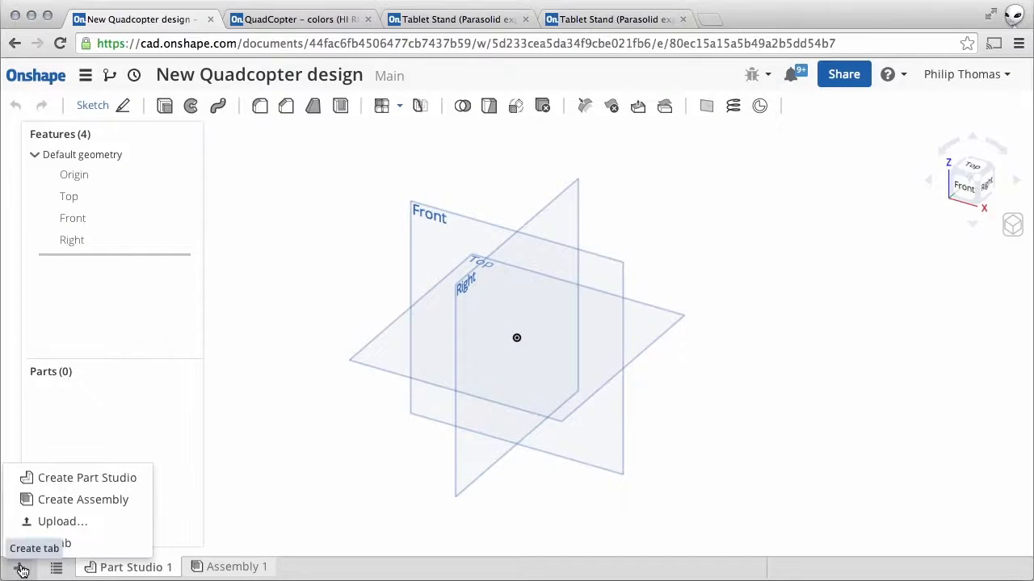
mouse_move(92, 551)
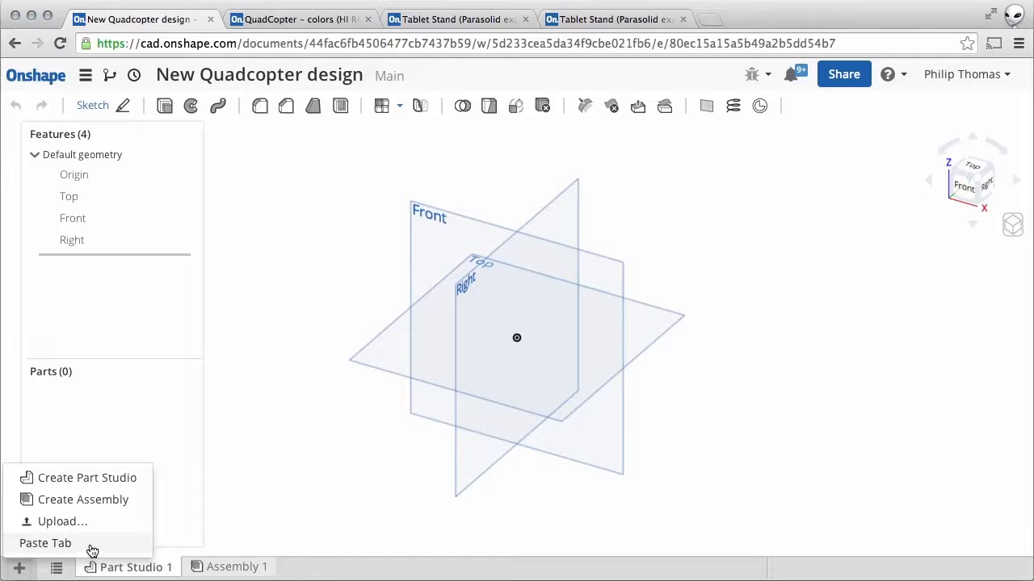
left_click(46, 543)
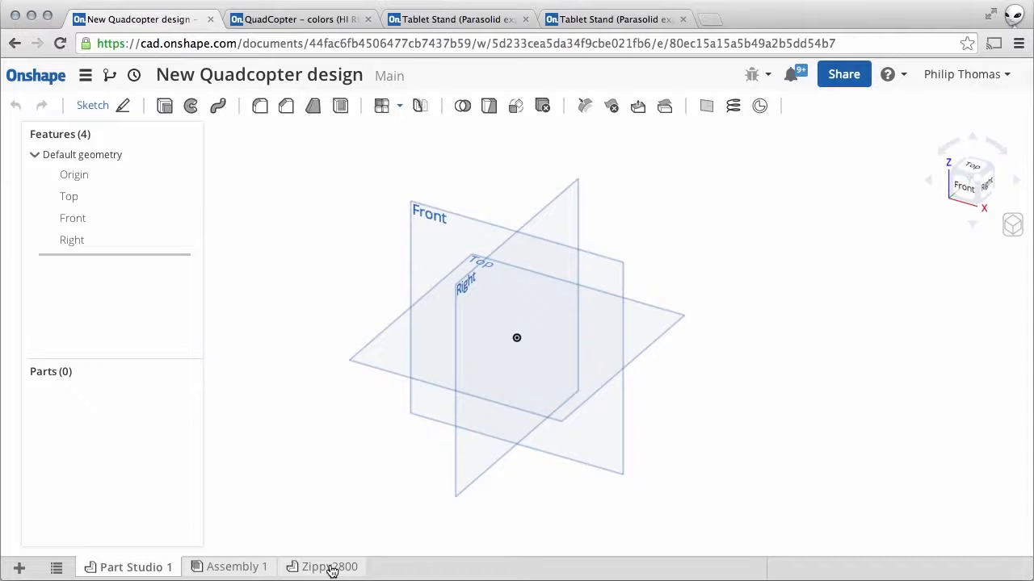